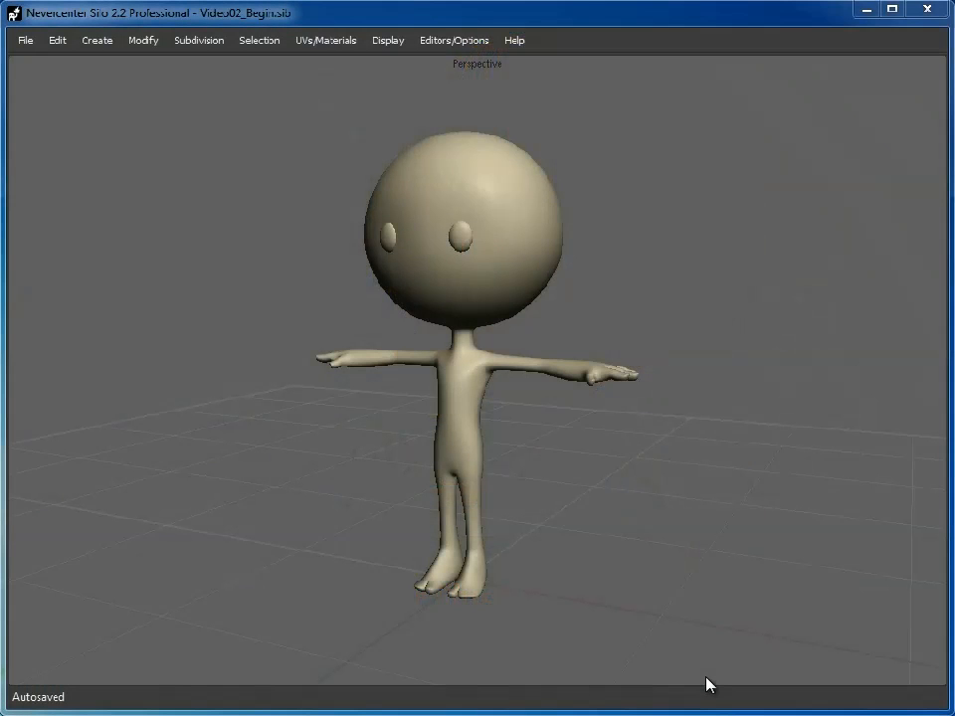
{"action": "mouse_move", "coordinate": [698, 533]}
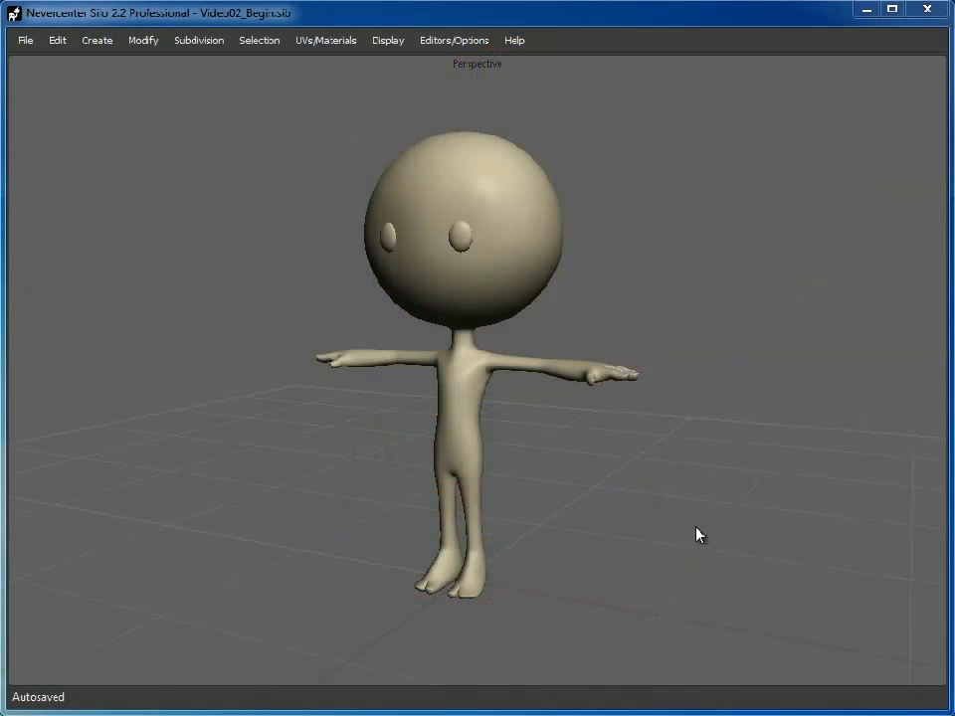
{"action": "mouse_move", "coordinate": [445, 415]}
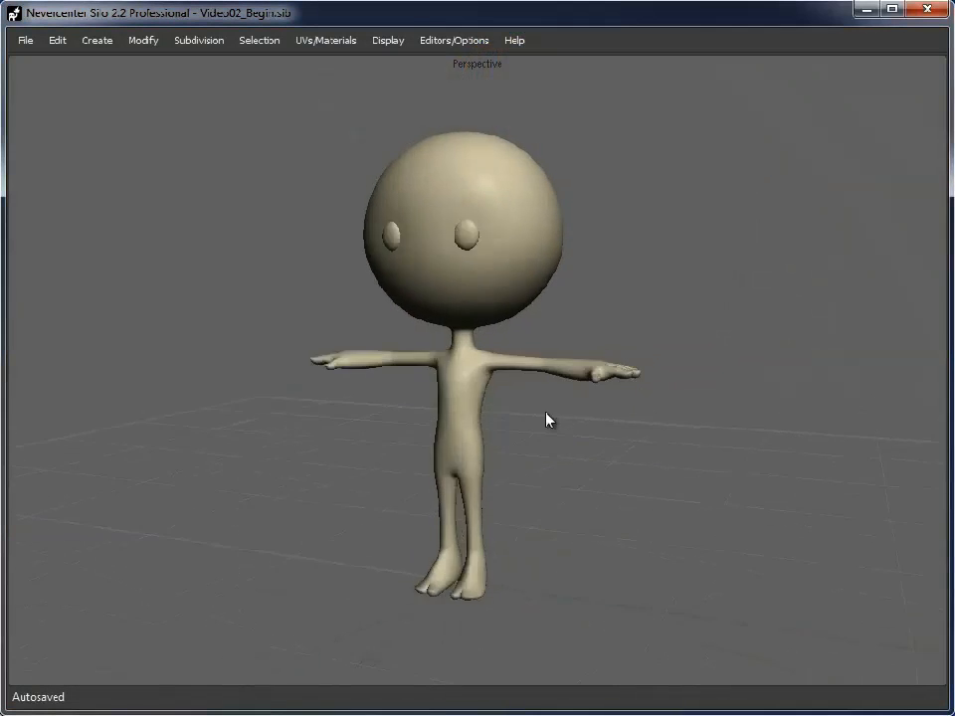
- Duplicate the chest and belly faces as a separate torso patch for the dress
{"action": "left_click_drag", "start_coordinate": [544, 418], "coordinate": [441, 449]}
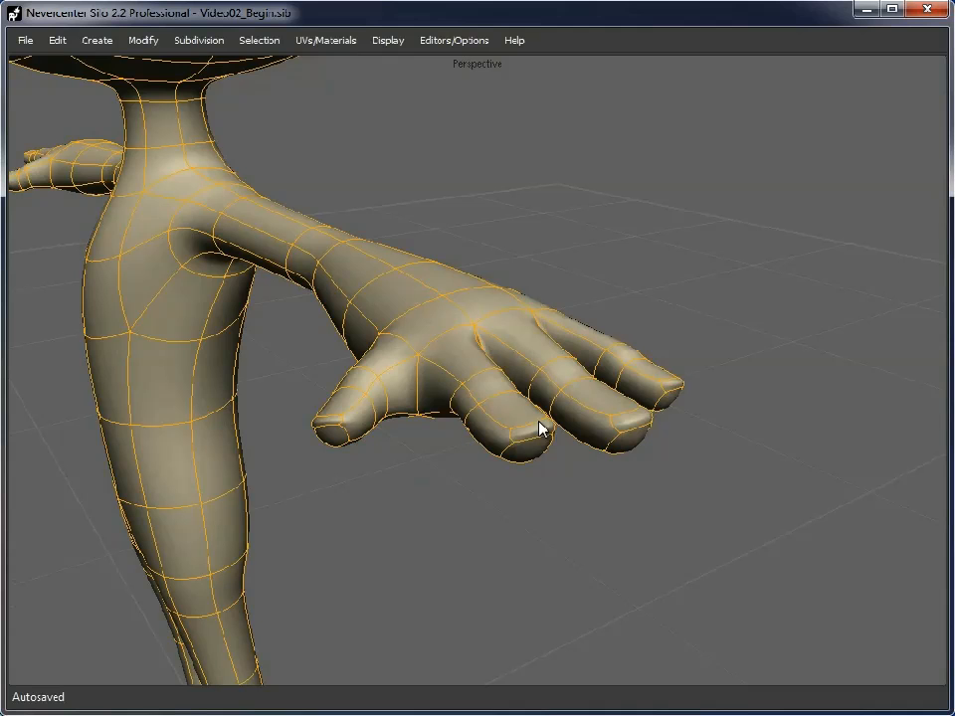
{"action": "mouse_move", "coordinate": [667, 416]}
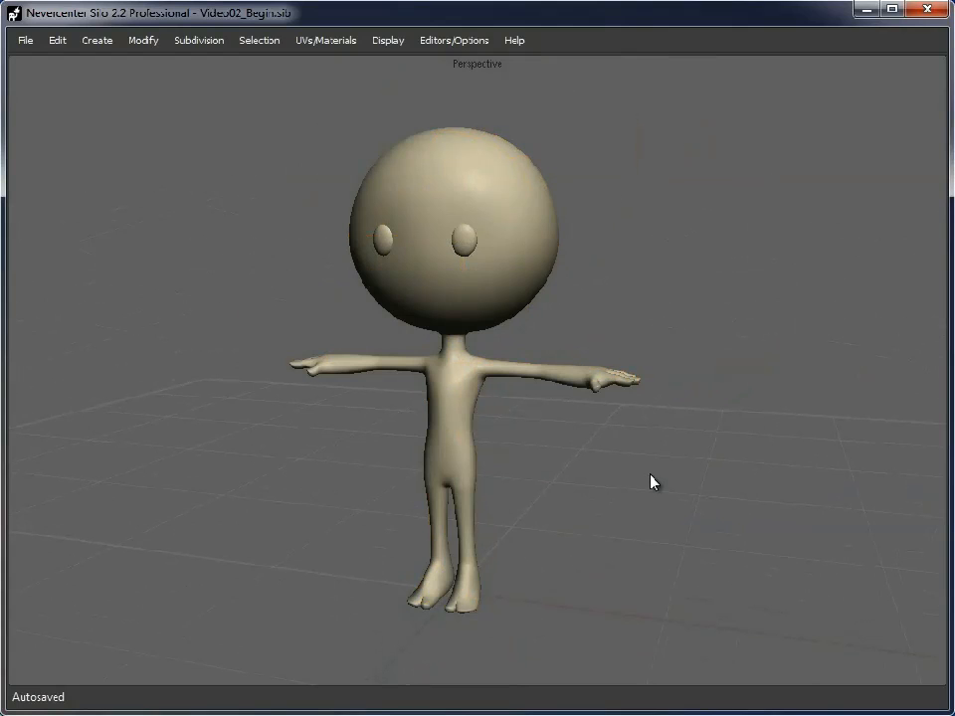
{"action": "mouse_move", "coordinate": [640, 501]}
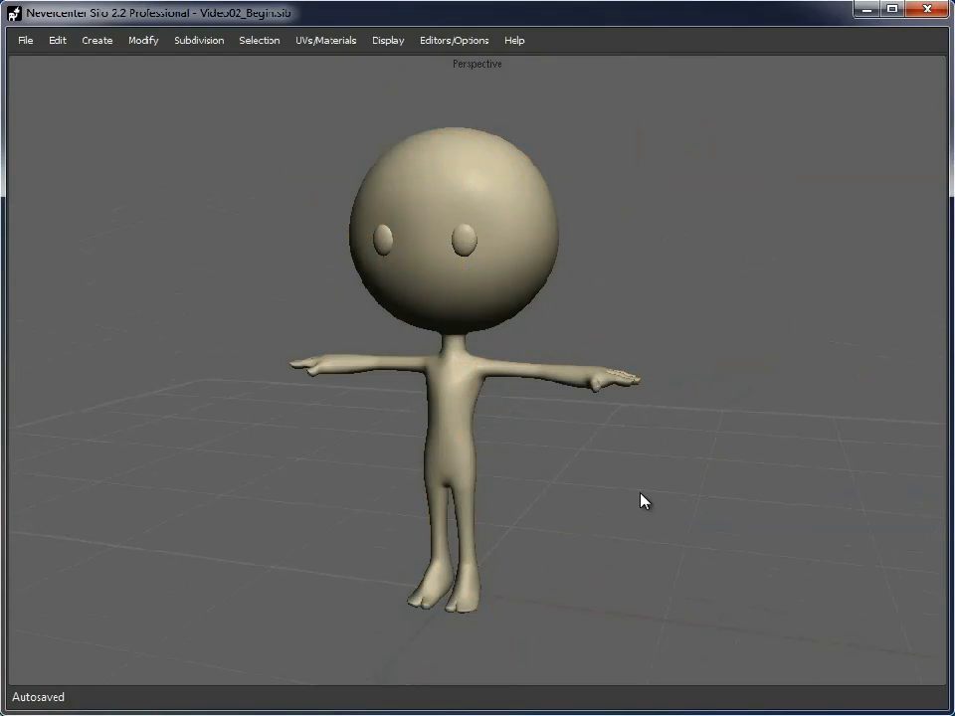
{"action": "mouse_move", "coordinate": [553, 497]}
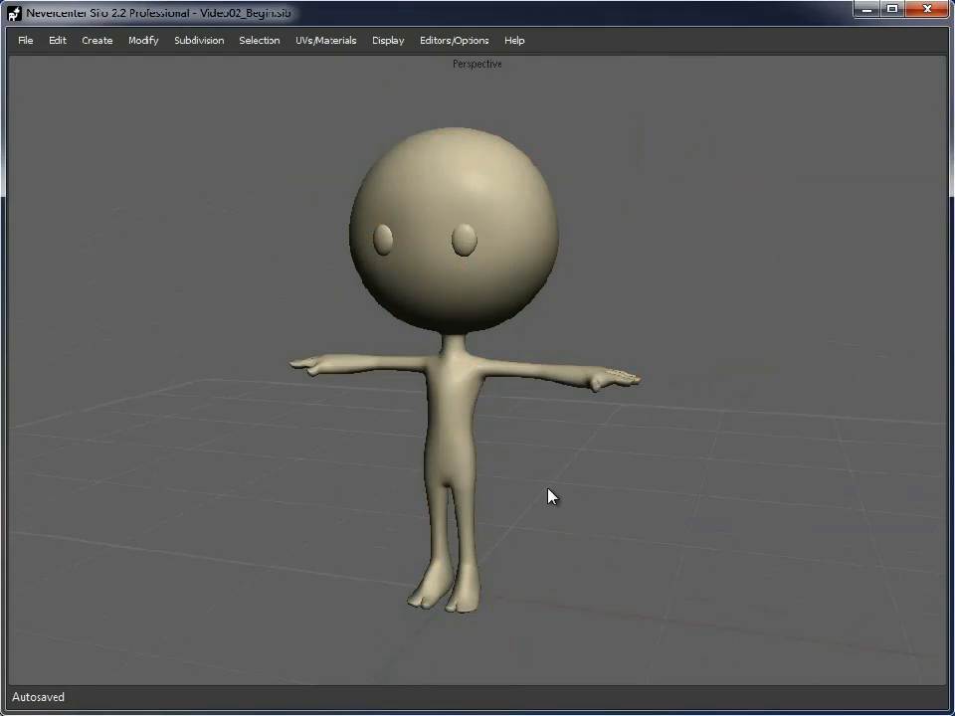
{"action": "mouse_move", "coordinate": [612, 525]}
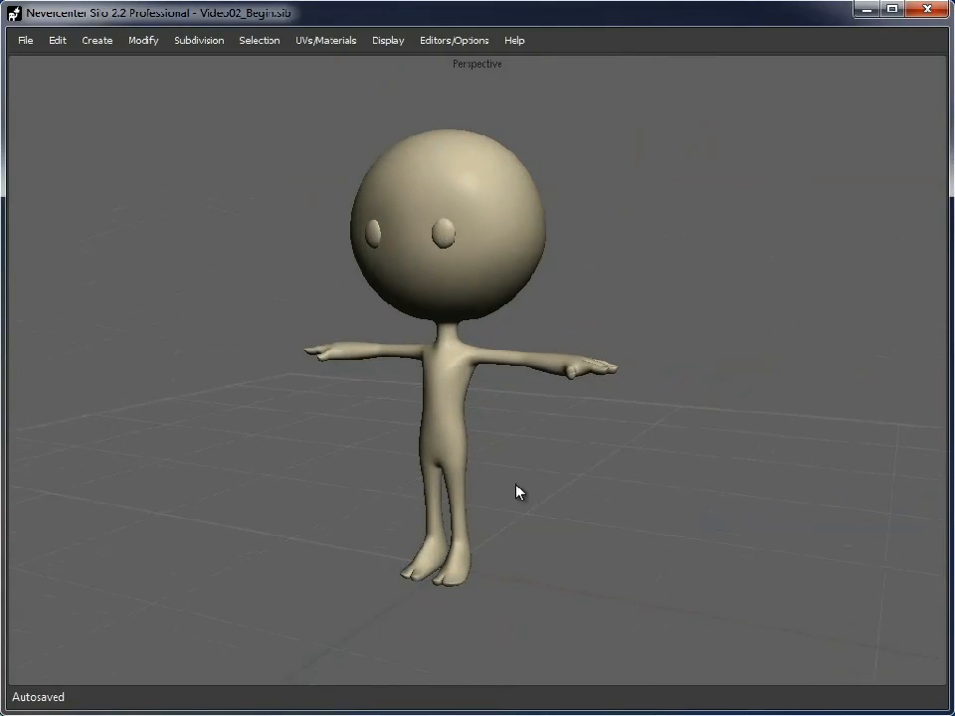
{"action": "left_click_drag", "start_coordinate": [517, 491], "coordinate": [278, 491]}
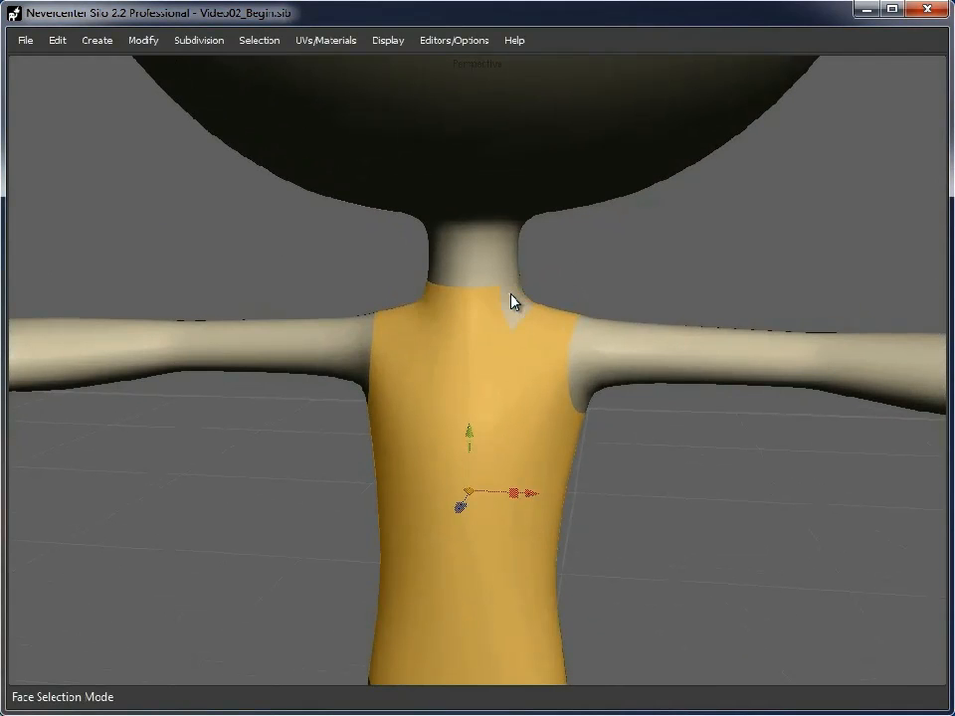
{"action": "left_click_drag", "start_coordinate": [513, 298], "coordinate": [453, 314]}
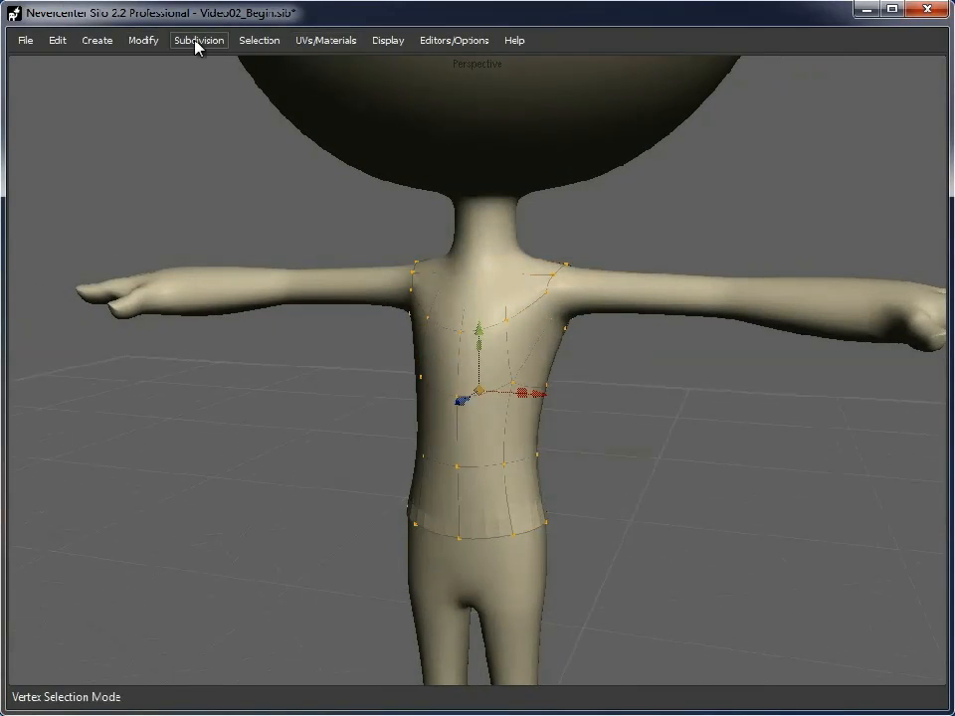
- Local-scale the torso patch slightly outward off the body and display it smooth shaded
{"action": "left_click", "coordinate": [144, 40]}
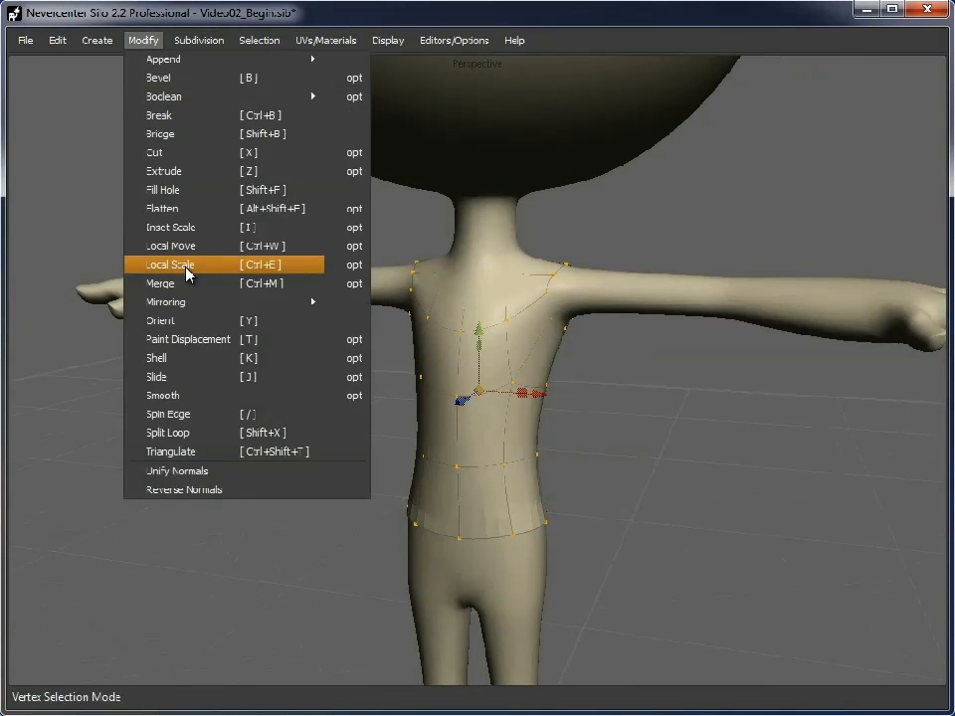
{"action": "left_click", "coordinate": [169, 263]}
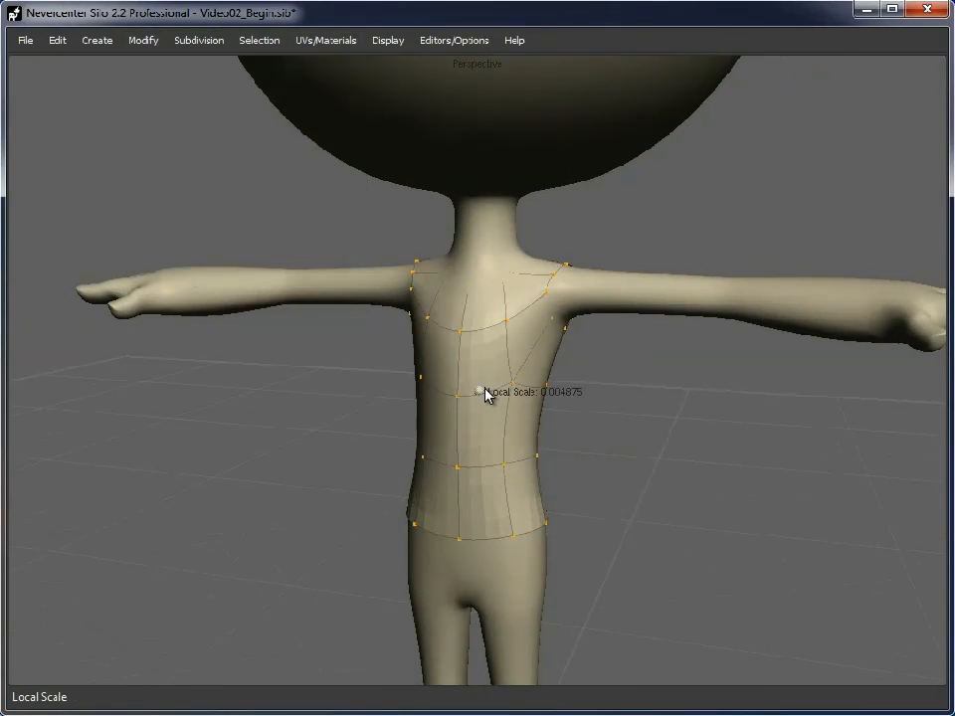
{"action": "left_click_drag", "start_coordinate": [487, 394], "coordinate": [507, 394]}
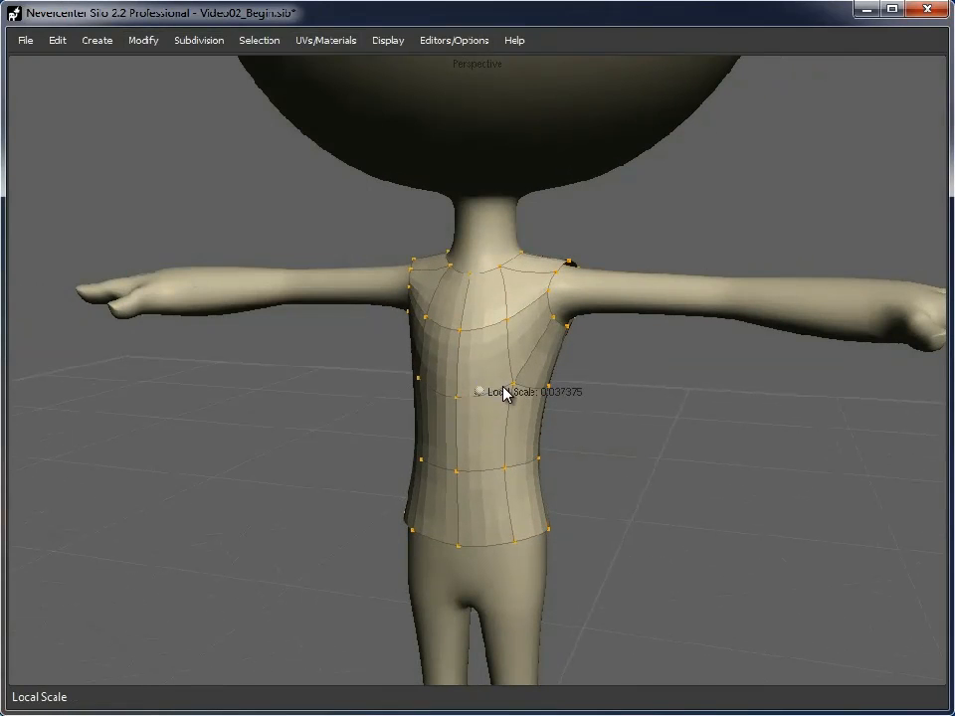
{"action": "right_click", "coordinate": [505, 394]}
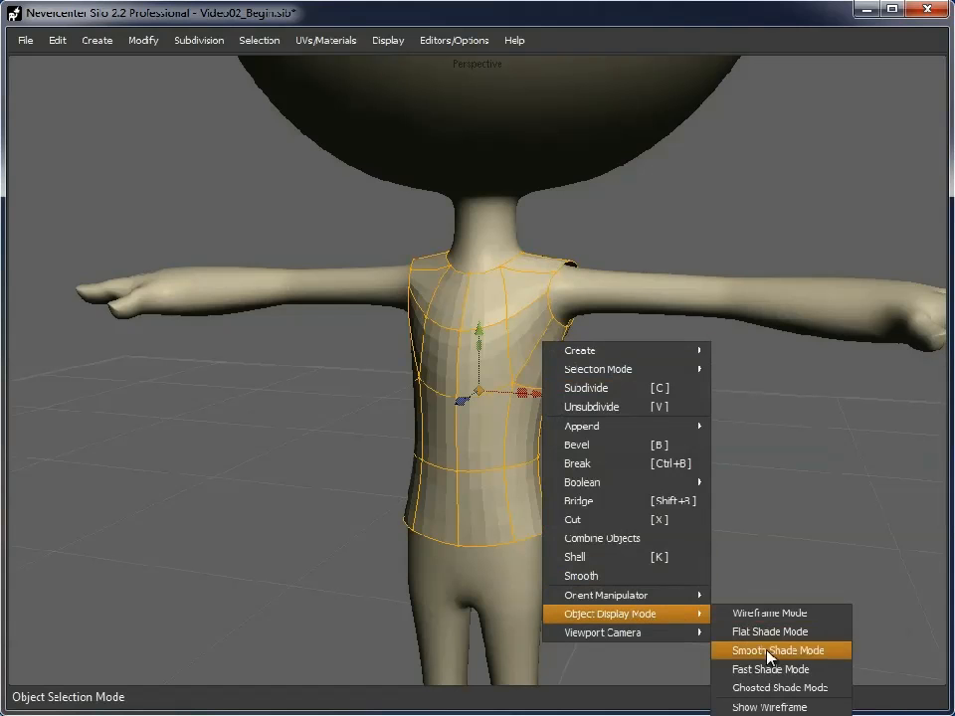
{"action": "left_click", "coordinate": [780, 648]}
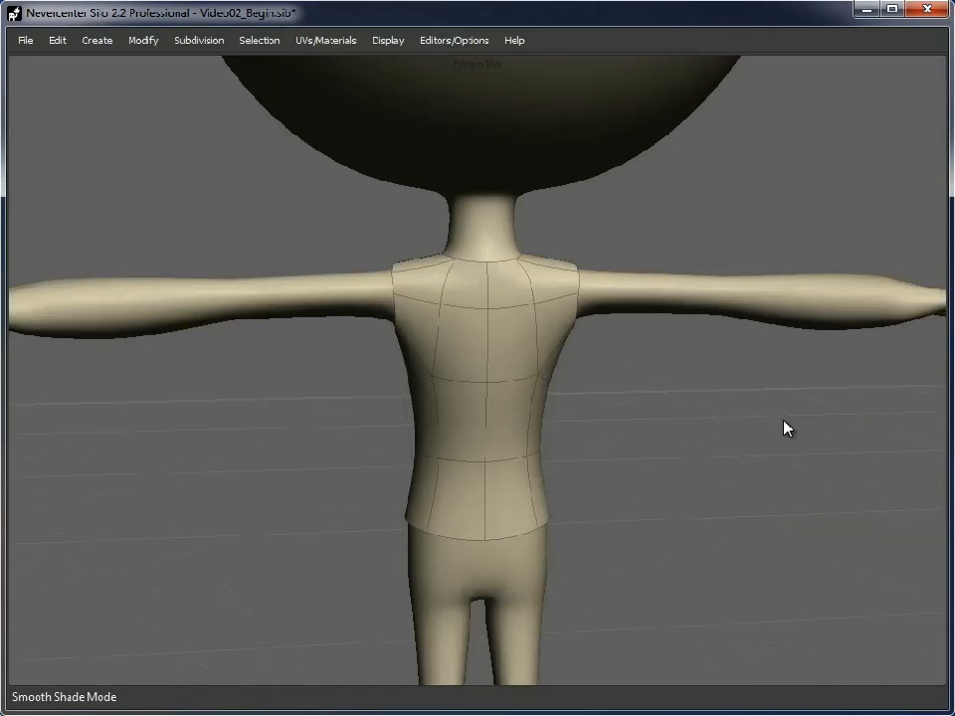
- Extrude the patch's bottom edge down to the knees and flare the hem outward
{"action": "left_click_drag", "start_coordinate": [785, 428], "coordinate": [334, 425]}
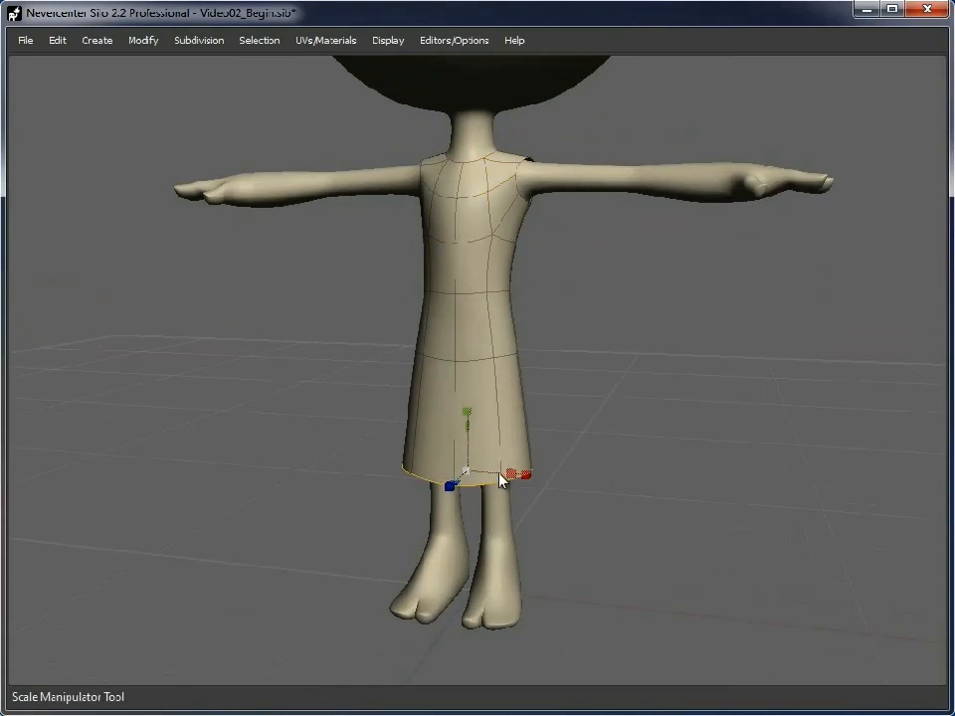
{"action": "left_click_drag", "start_coordinate": [510, 474], "coordinate": [555, 483]}
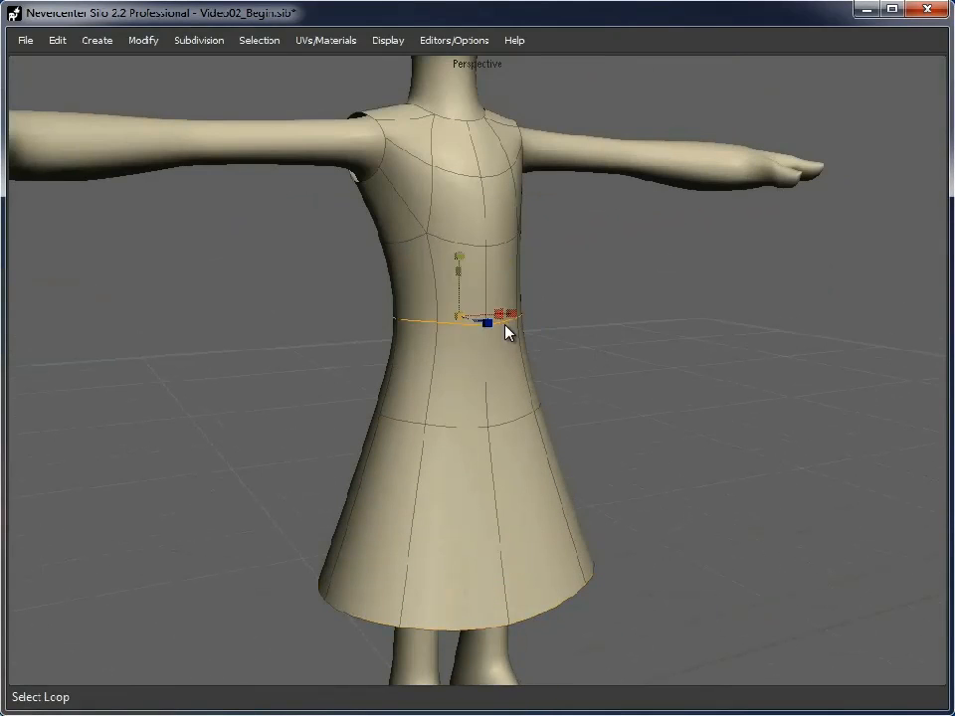
- Bevel the waist loop into a band and scale its middle loop inward to cinch the waist
{"action": "left_click", "coordinate": [485, 322]}
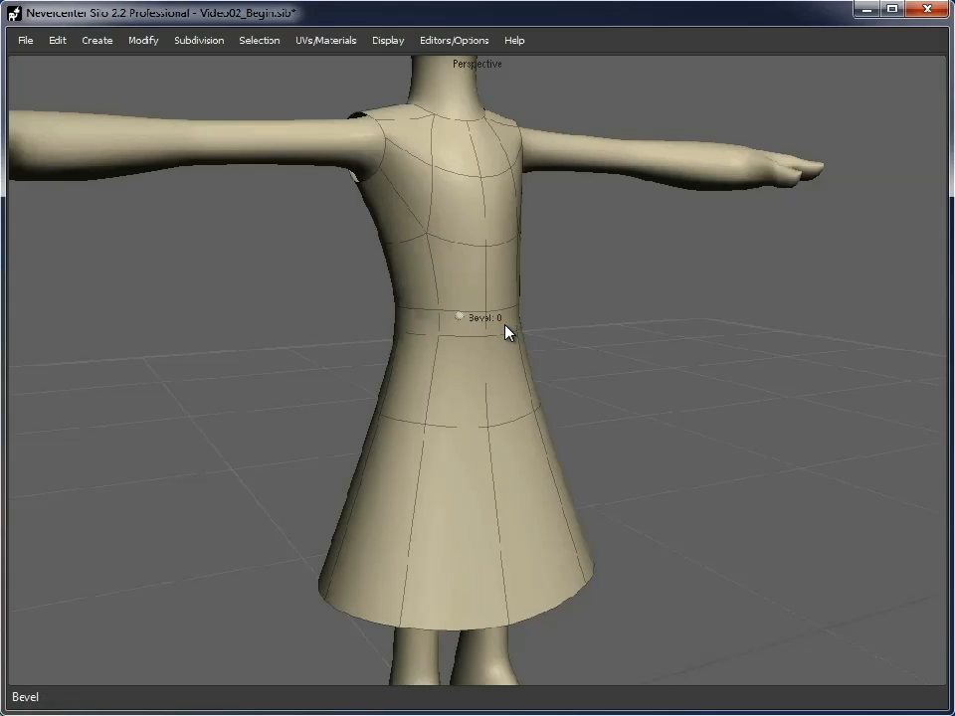
{"action": "left_click", "coordinate": [505, 317]}
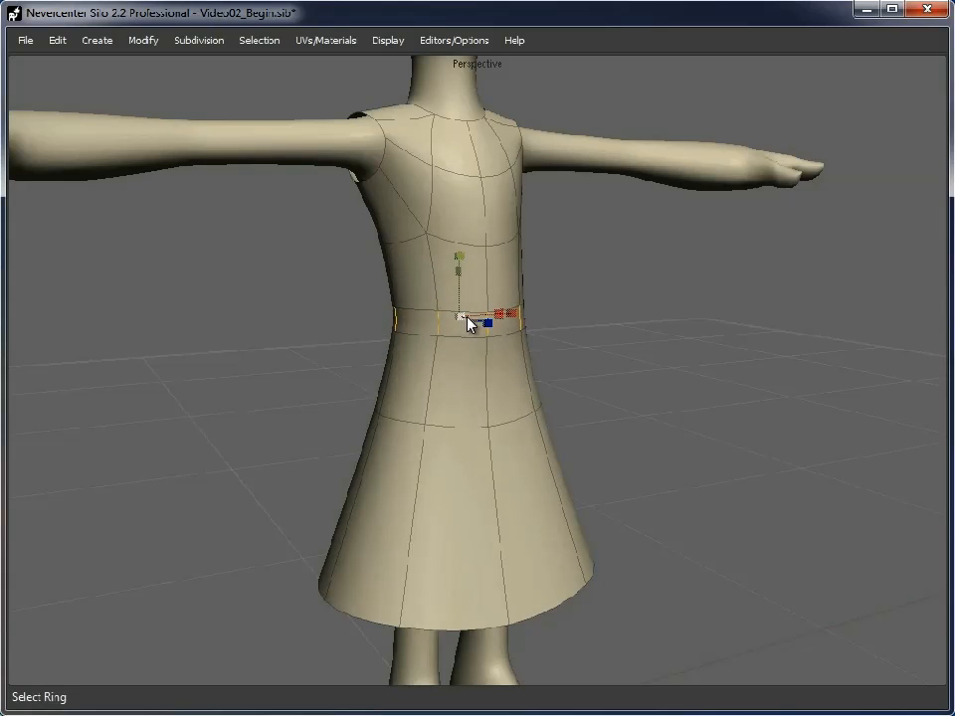
{"action": "left_click_drag", "start_coordinate": [473, 323], "coordinate": [581, 381]}
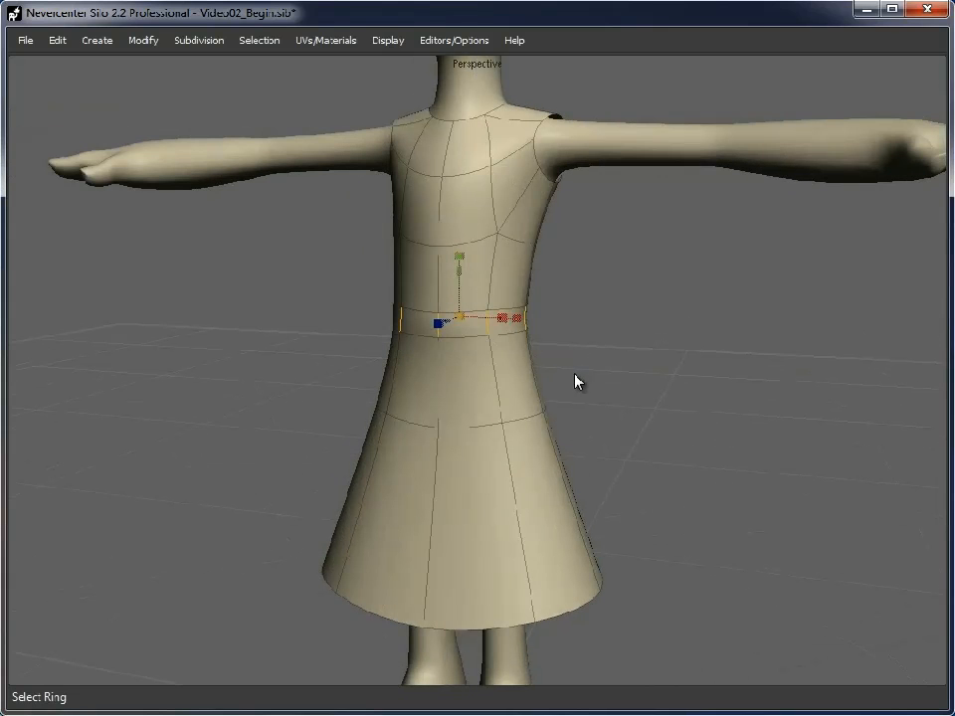
{"action": "left_click", "coordinate": [468, 322]}
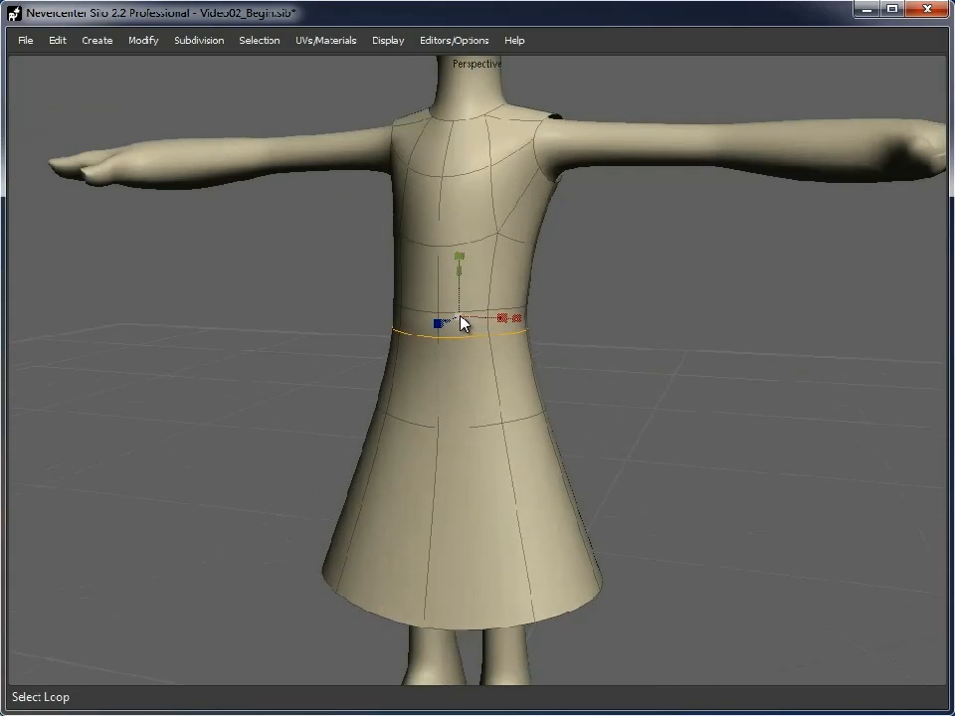
{"action": "right_click", "coordinate": [461, 322]}
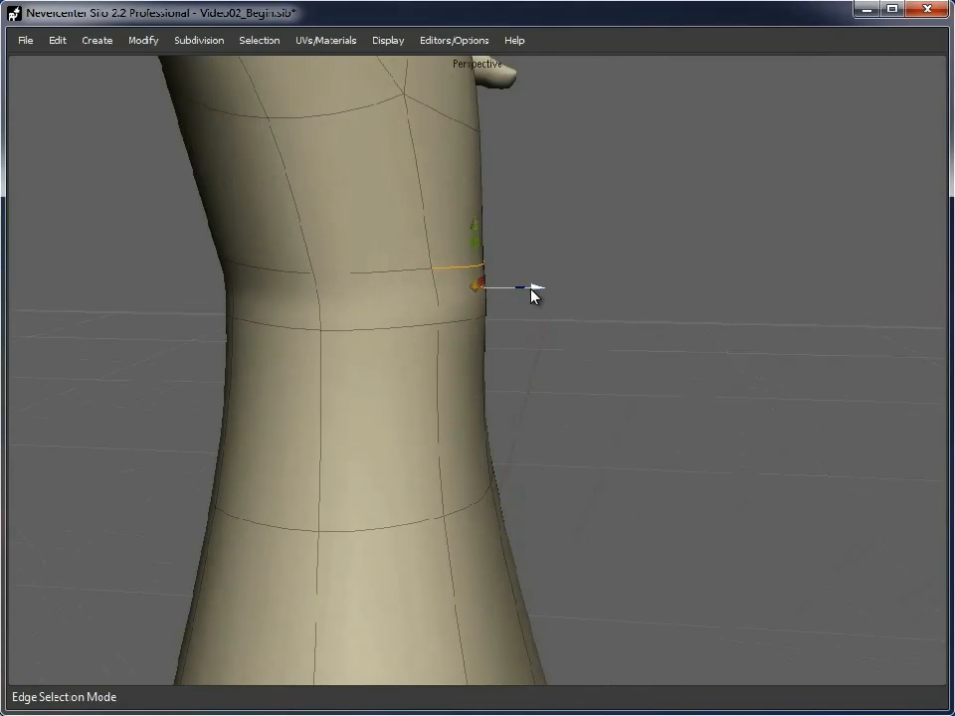
{"action": "left_click_drag", "start_coordinate": [533, 295], "coordinate": [664, 382]}
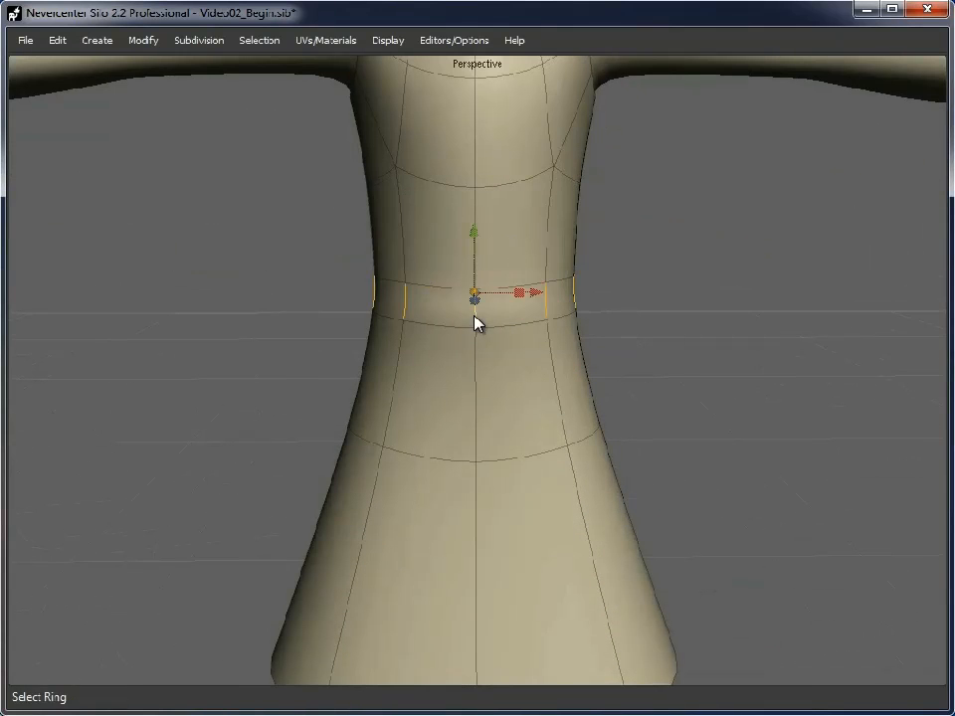
{"action": "left_click", "coordinate": [143, 39]}
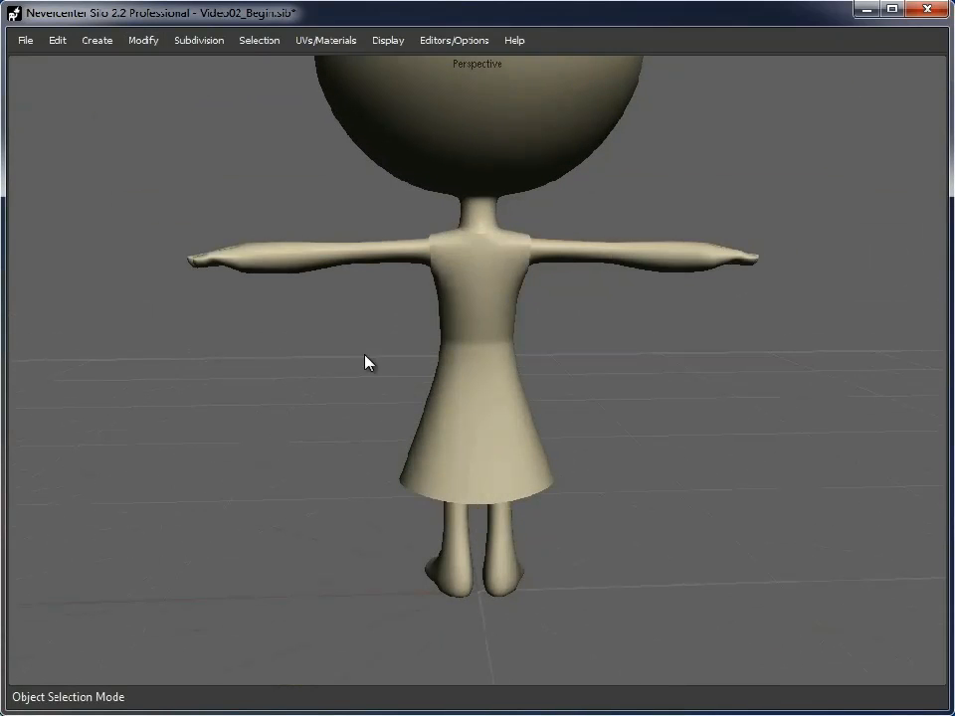
- Add cut loops around the front and back of the skirt
{"action": "left_click_drag", "start_coordinate": [366, 362], "coordinate": [708, 468]}
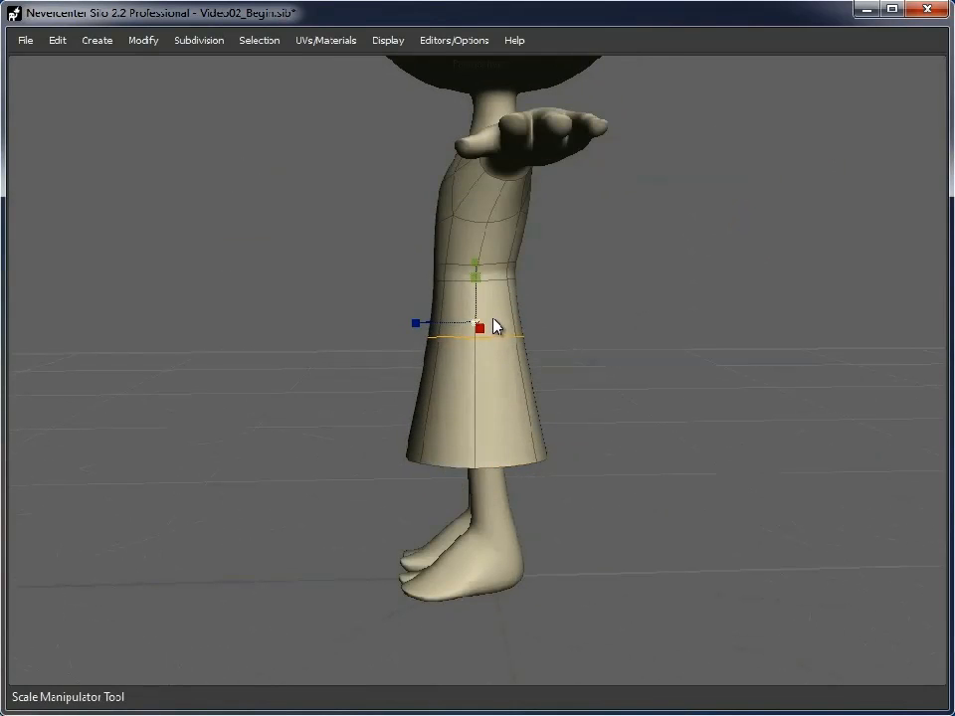
{"action": "left_click_drag", "start_coordinate": [498, 328], "coordinate": [647, 500]}
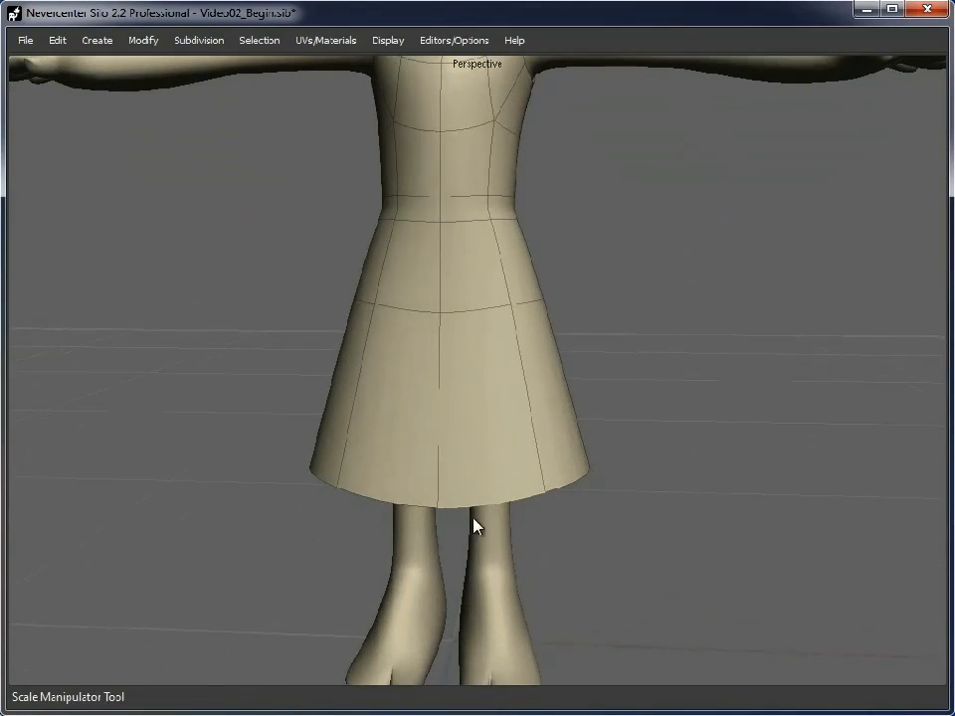
{"action": "mouse_move", "coordinate": [479, 308]}
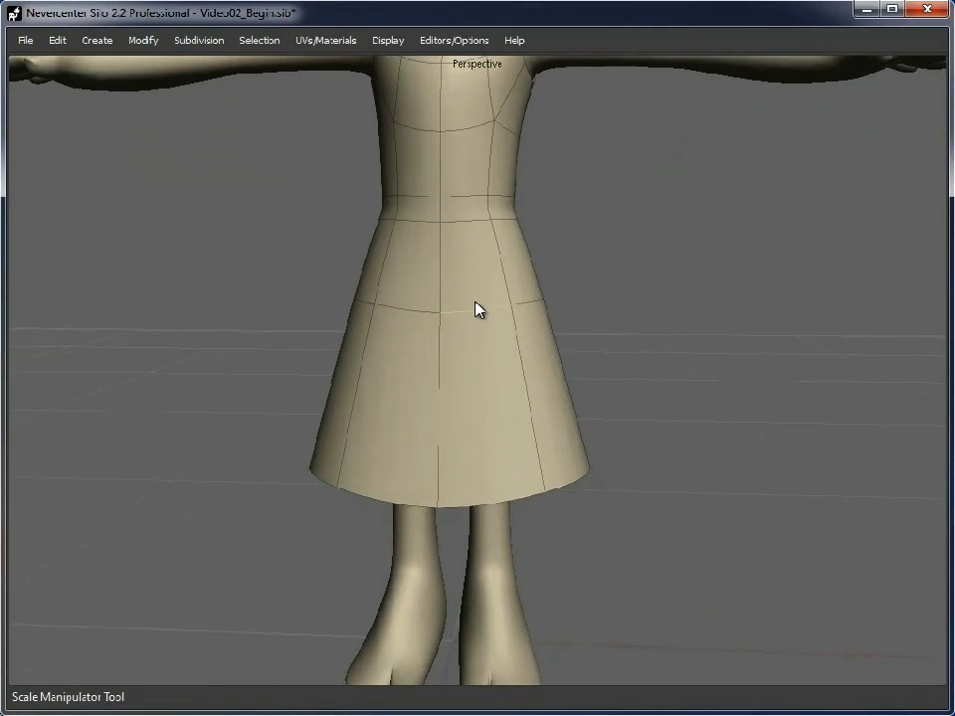
{"action": "left_click", "coordinate": [477, 308]}
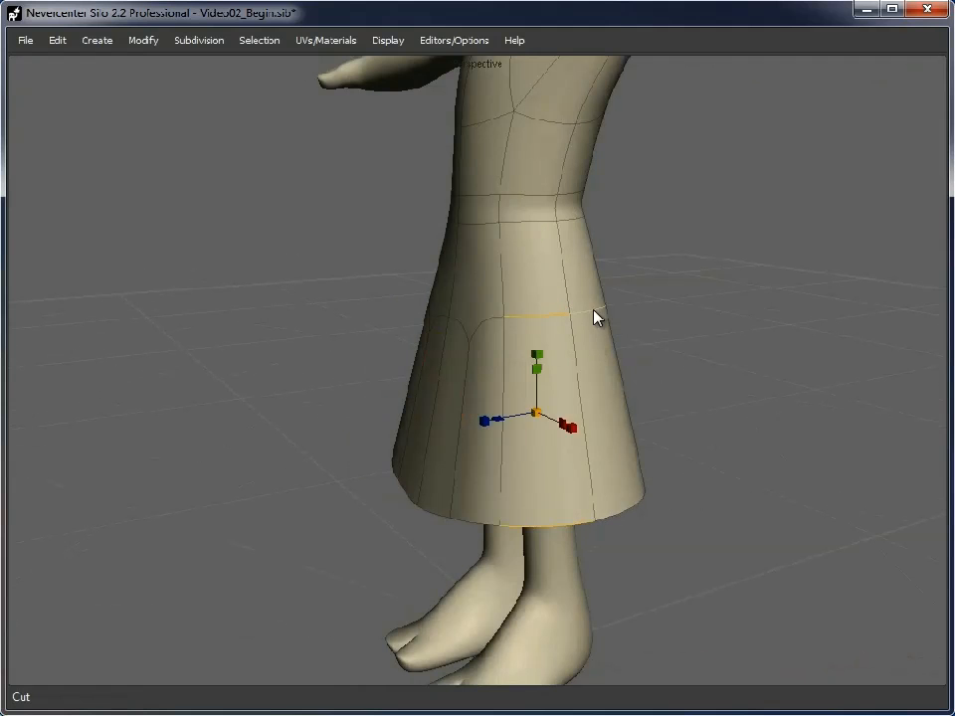
{"action": "left_click_drag", "start_coordinate": [596, 317], "coordinate": [696, 334]}
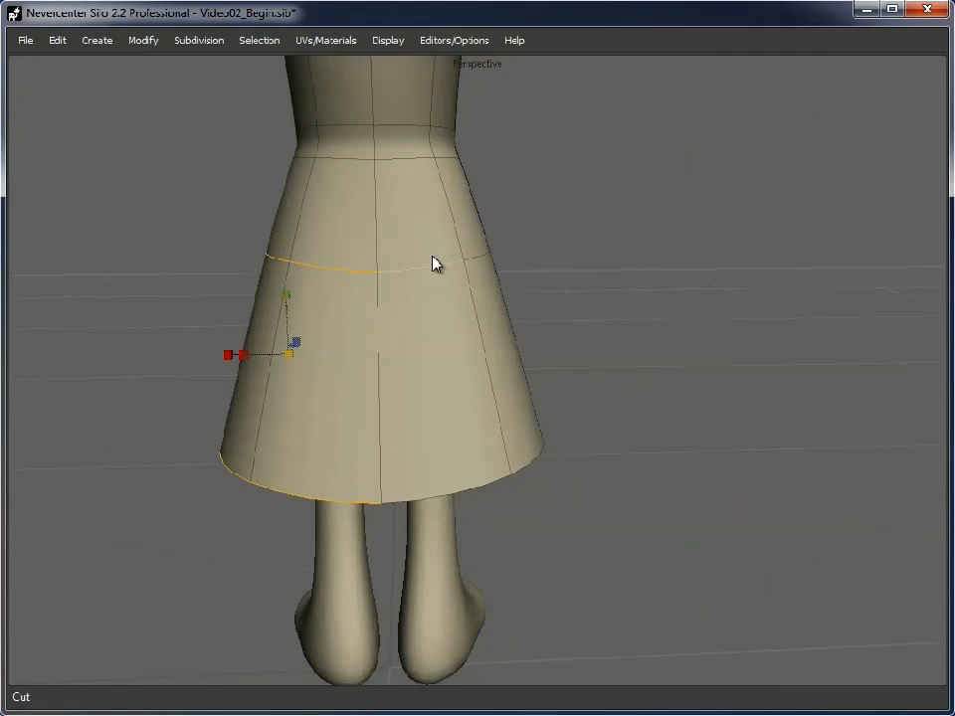
{"action": "left_click_drag", "start_coordinate": [434, 263], "coordinate": [374, 290]}
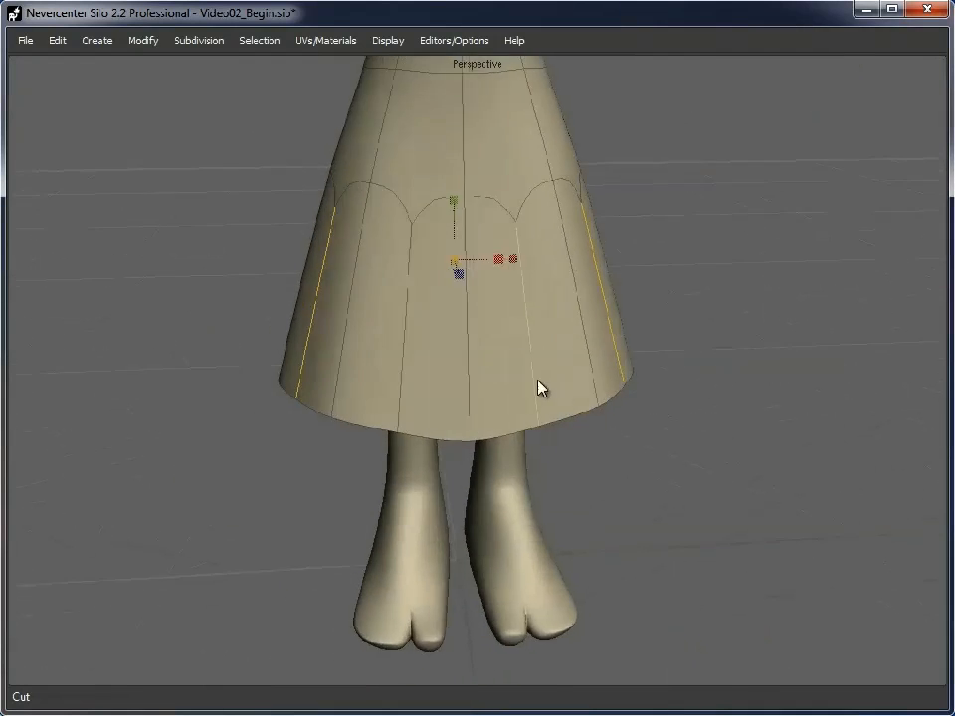
- Push the skirt's vertical edges outward and add arched cuts near the hem for a wavy flare
{"action": "left_click_drag", "start_coordinate": [537, 388], "coordinate": [289, 401]}
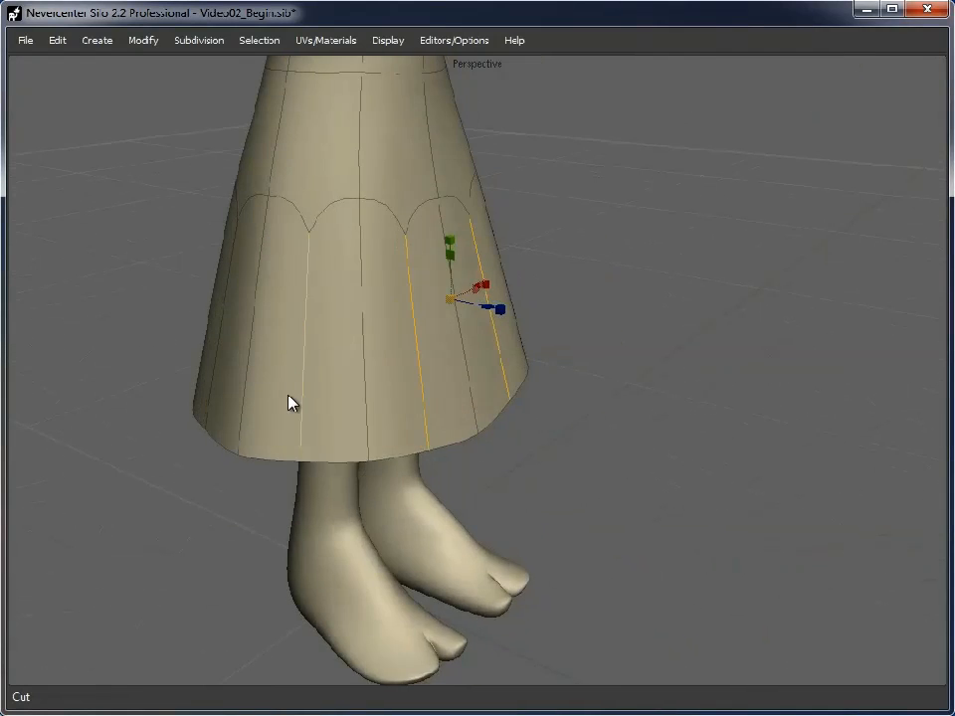
{"action": "left_click_drag", "start_coordinate": [290, 401], "coordinate": [388, 364]}
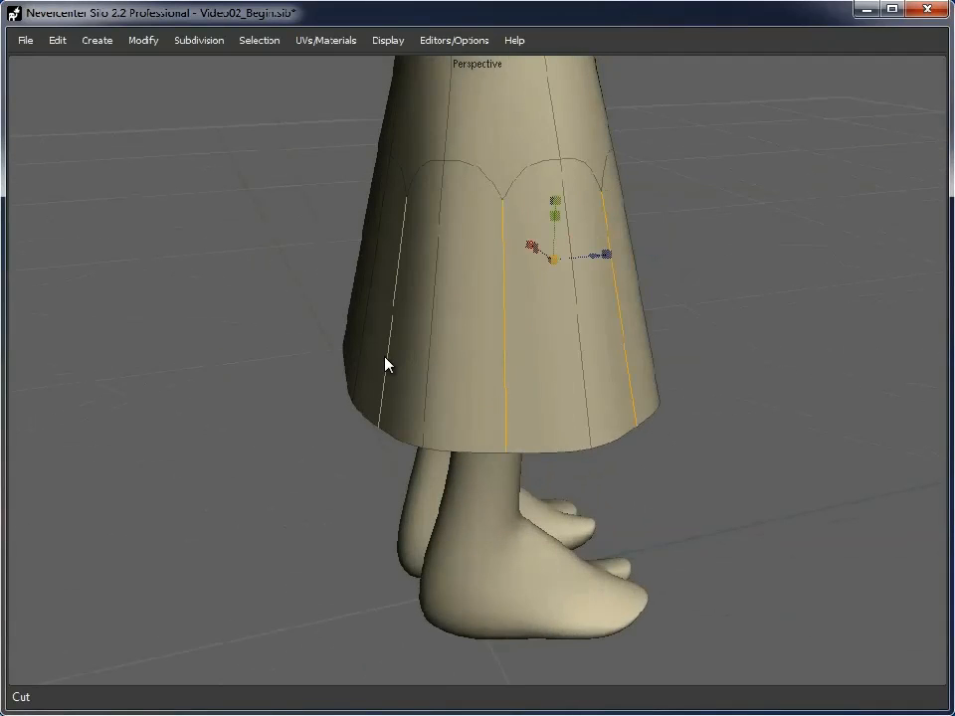
{"action": "left_click_drag", "start_coordinate": [388, 366], "coordinate": [545, 509]}
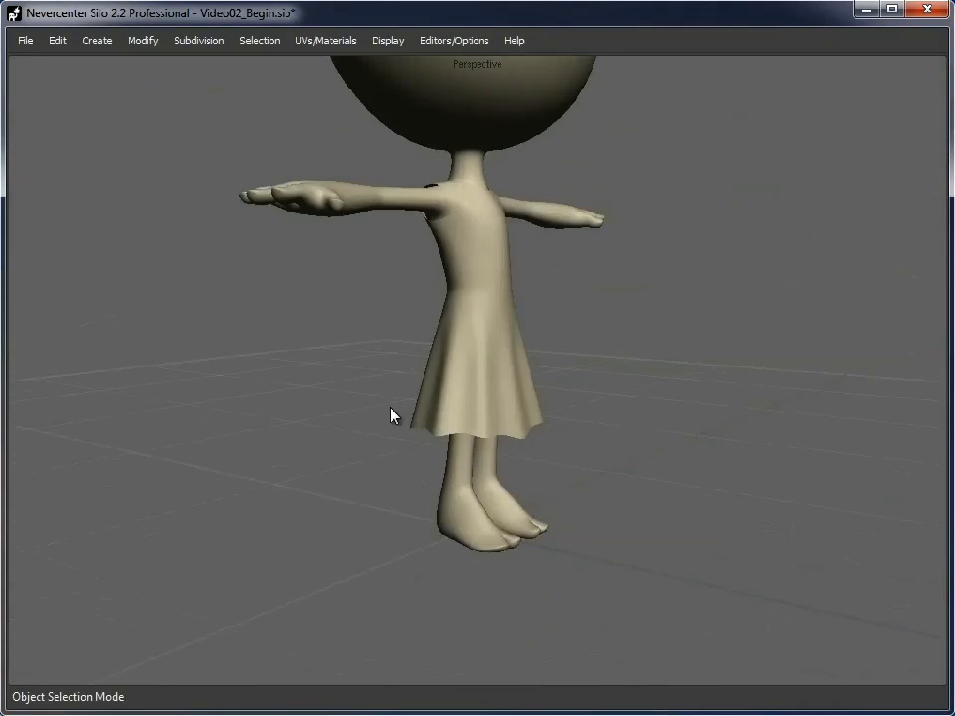
{"action": "left_click_drag", "start_coordinate": [390, 416], "coordinate": [572, 398]}
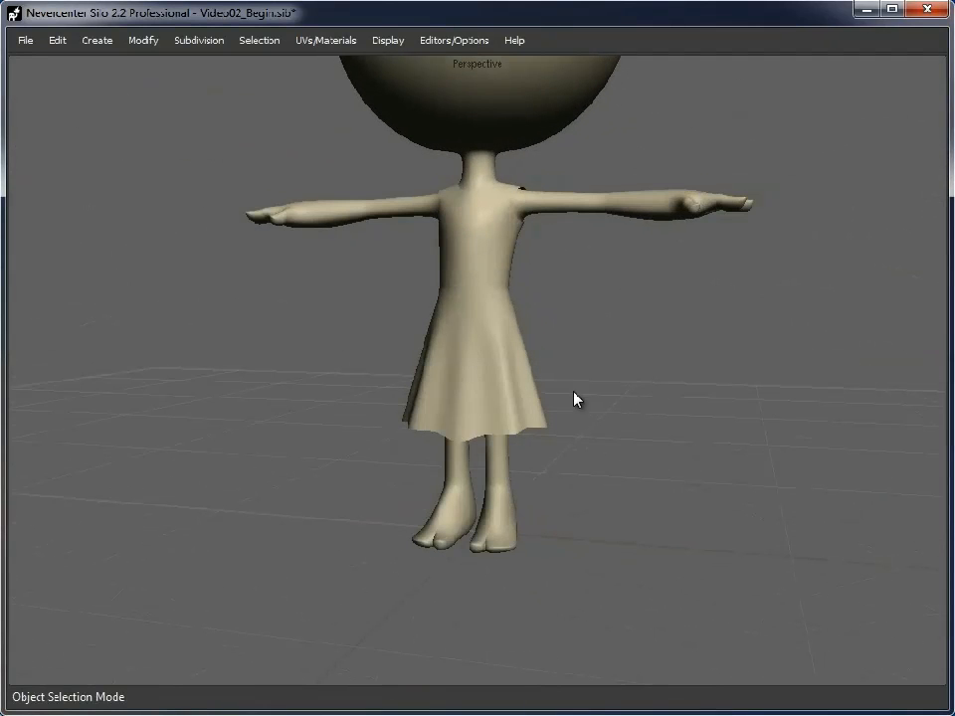
{"action": "mouse_move", "coordinate": [449, 410]}
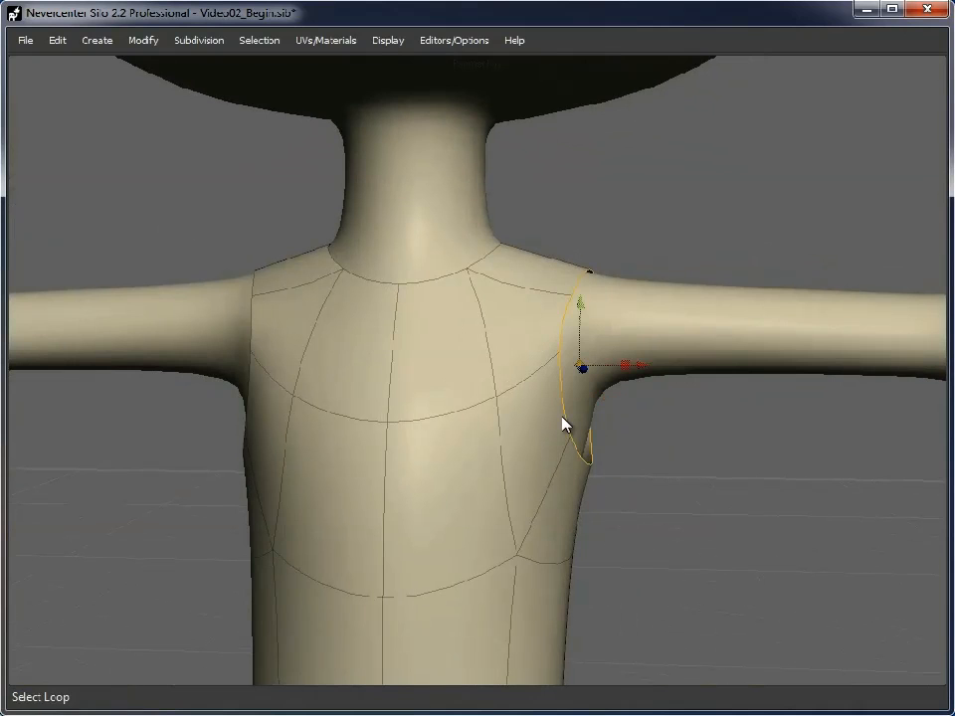
{"action": "mouse_move", "coordinate": [587, 290]}
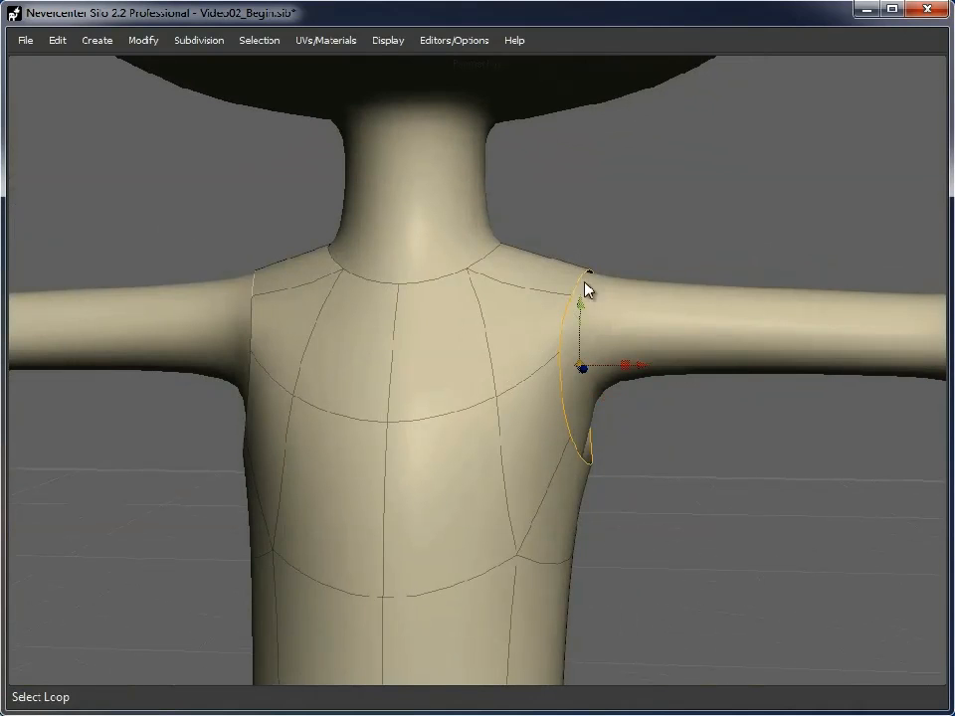
{"action": "mouse_move", "coordinate": [656, 429]}
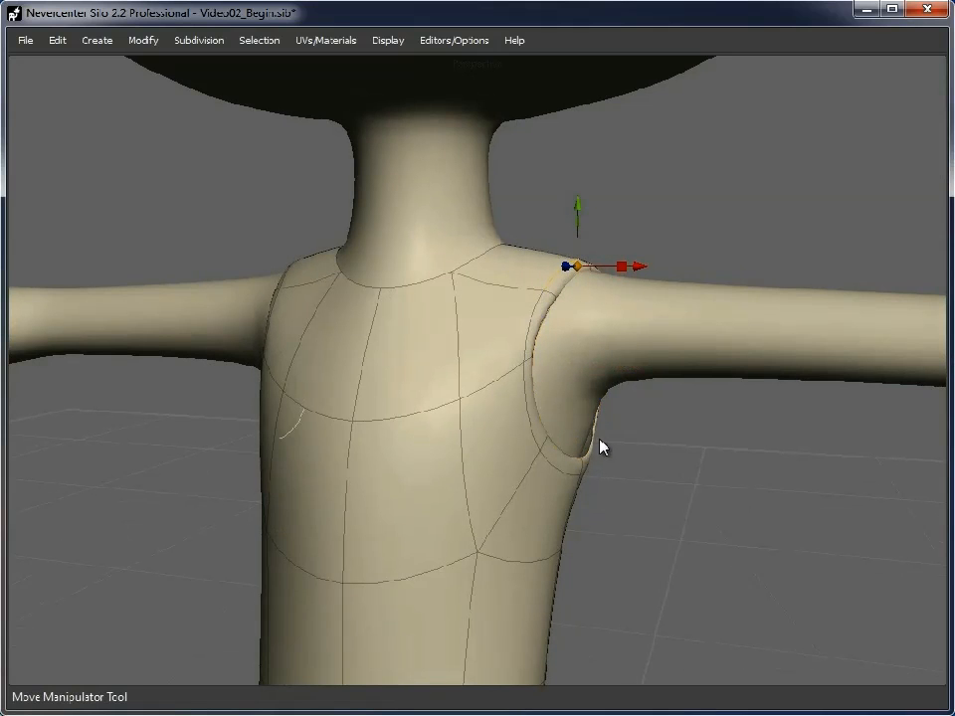
- Pull the shoulder and underarm edges in to form a sleeveless armhole
{"action": "left_click_drag", "start_coordinate": [573, 267], "coordinate": [581, 456]}
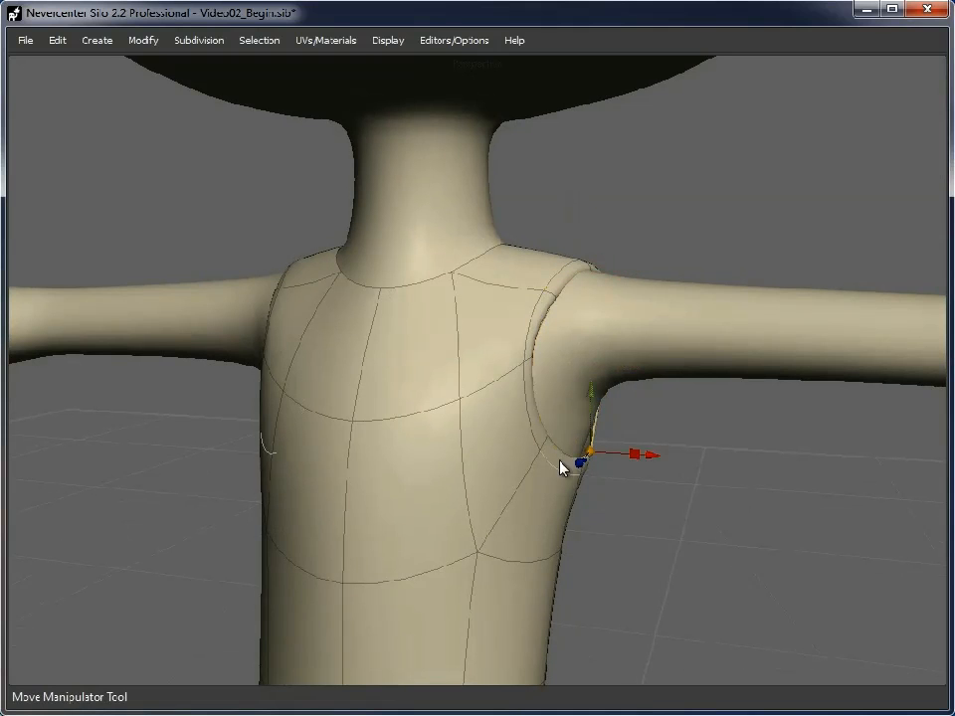
{"action": "left_click_drag", "start_coordinate": [581, 453], "coordinate": [605, 449]}
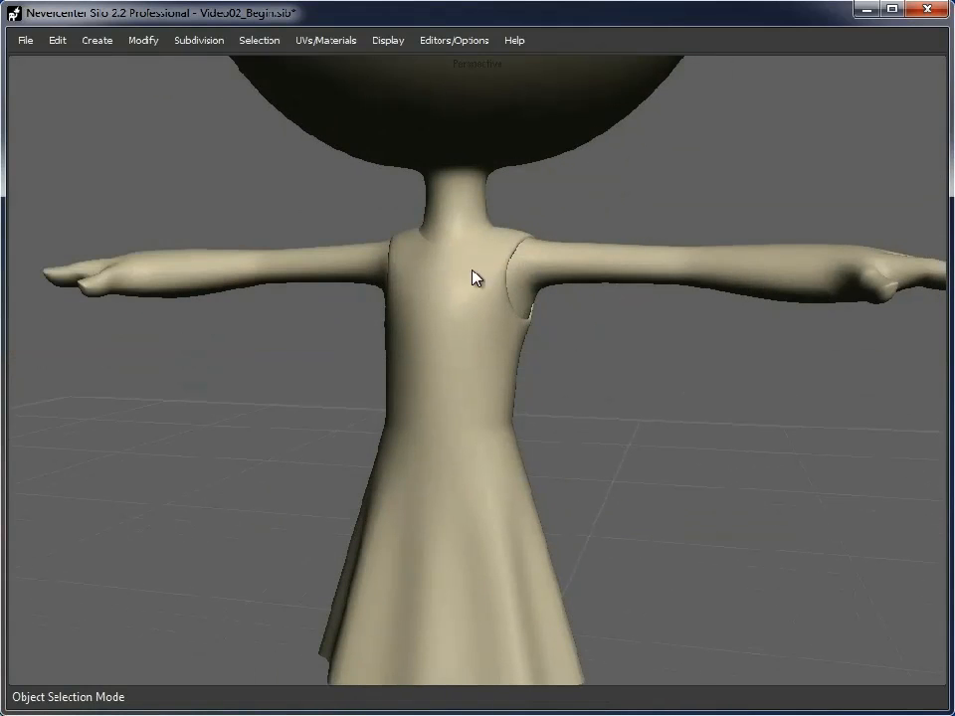
{"action": "left_click_drag", "start_coordinate": [475, 279], "coordinate": [458, 288]}
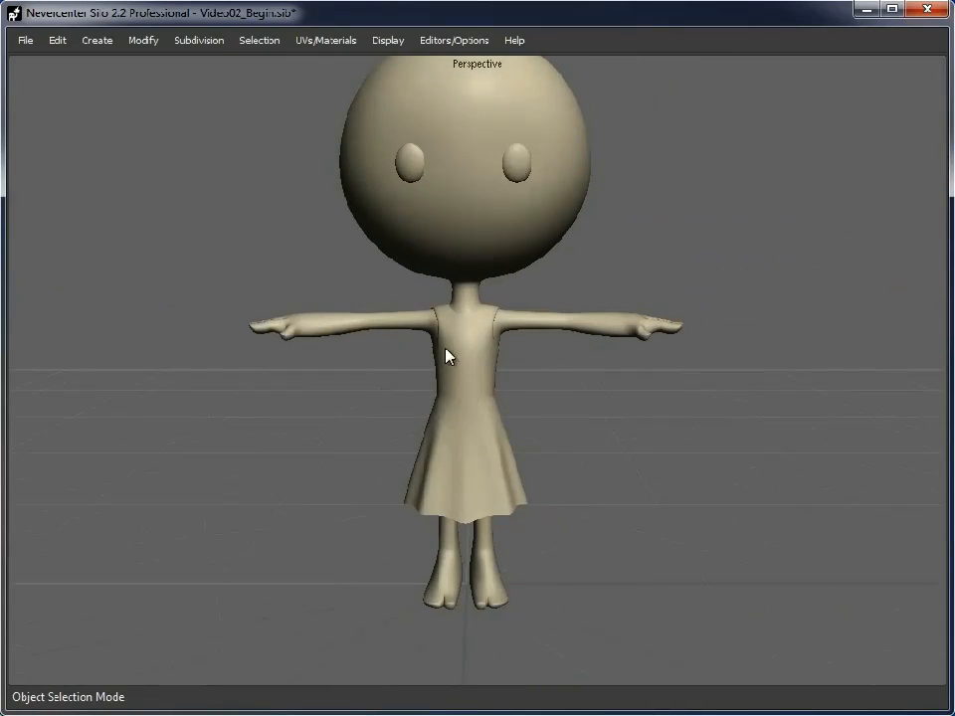
- Orbit around the model to inspect the full dressed figure and head
{"action": "left_click_drag", "start_coordinate": [445, 354], "coordinate": [488, 362]}
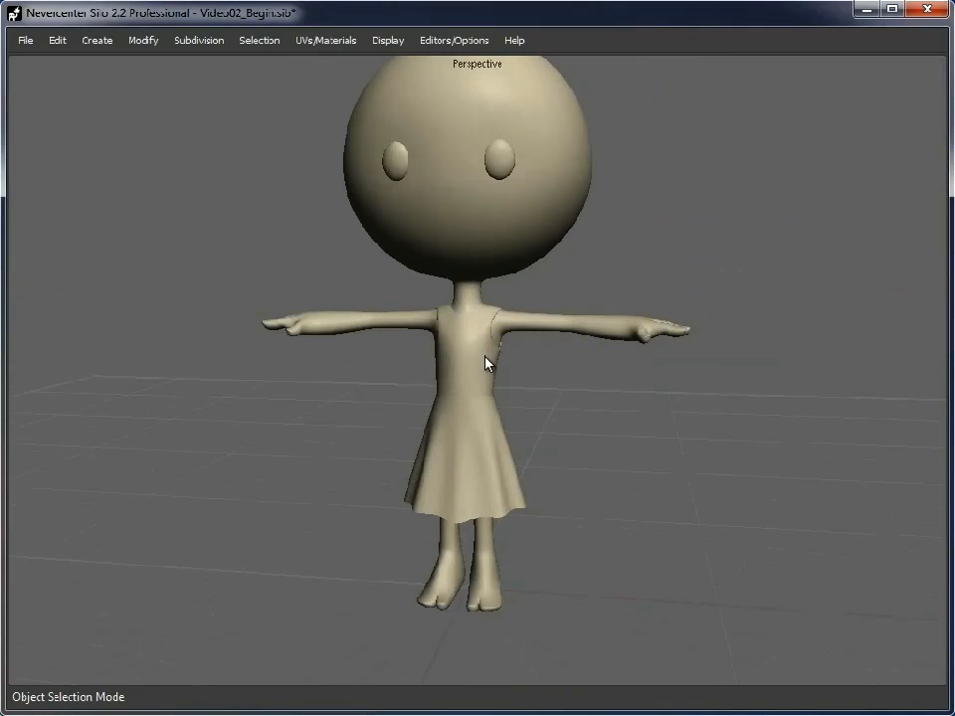
{"action": "mouse_move", "coordinate": [414, 364]}
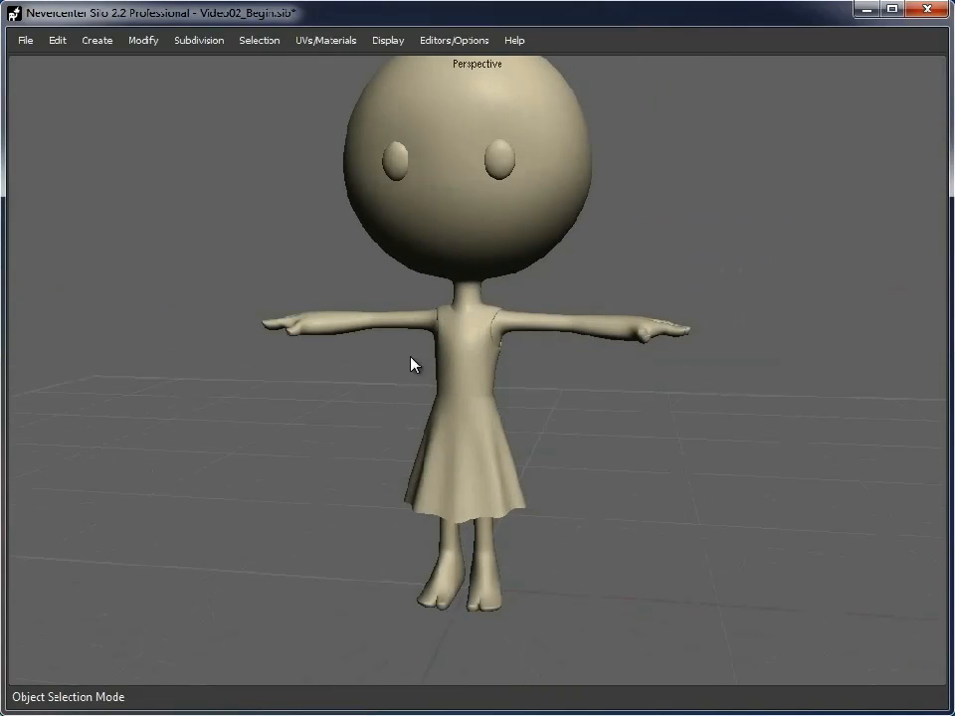
{"action": "mouse_move", "coordinate": [676, 447]}
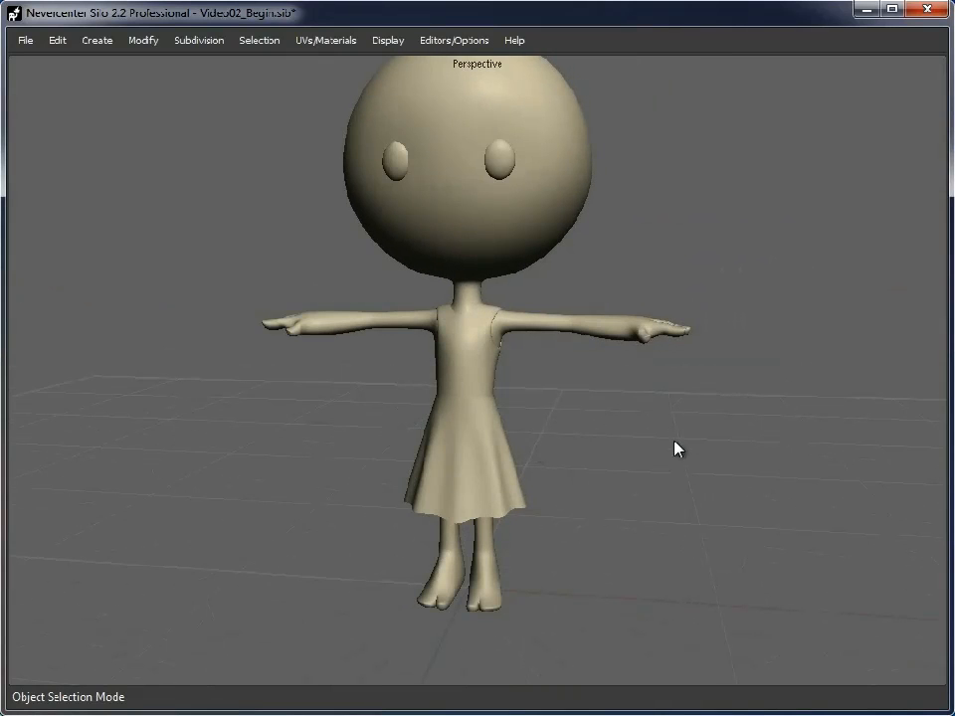
{"action": "left_click_drag", "start_coordinate": [676, 447], "coordinate": [507, 437]}
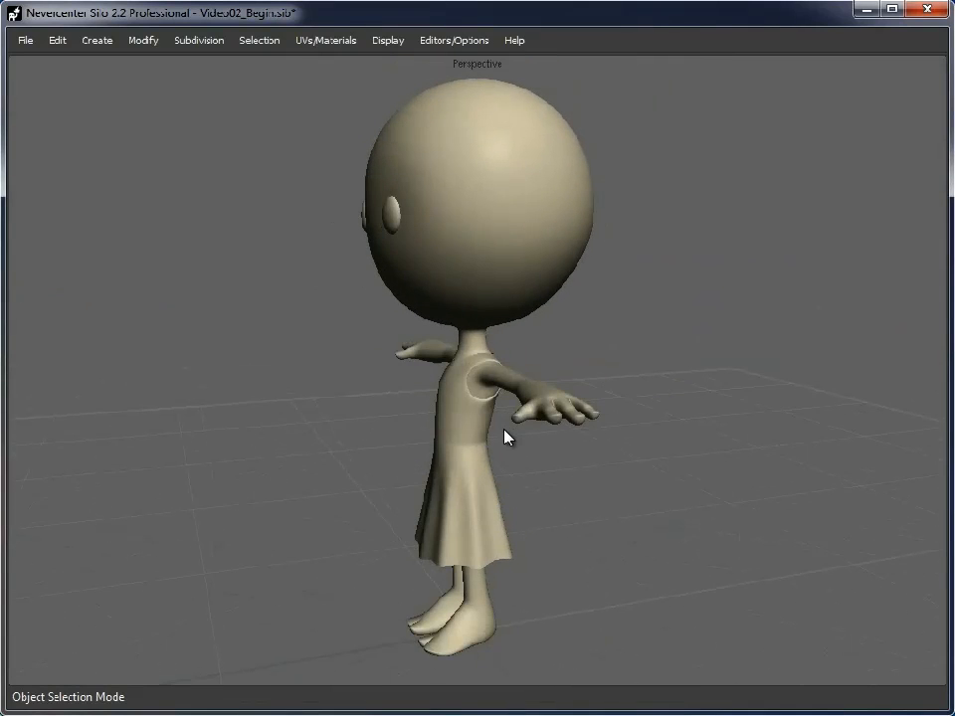
{"action": "left_click_drag", "start_coordinate": [507, 437], "coordinate": [487, 441]}
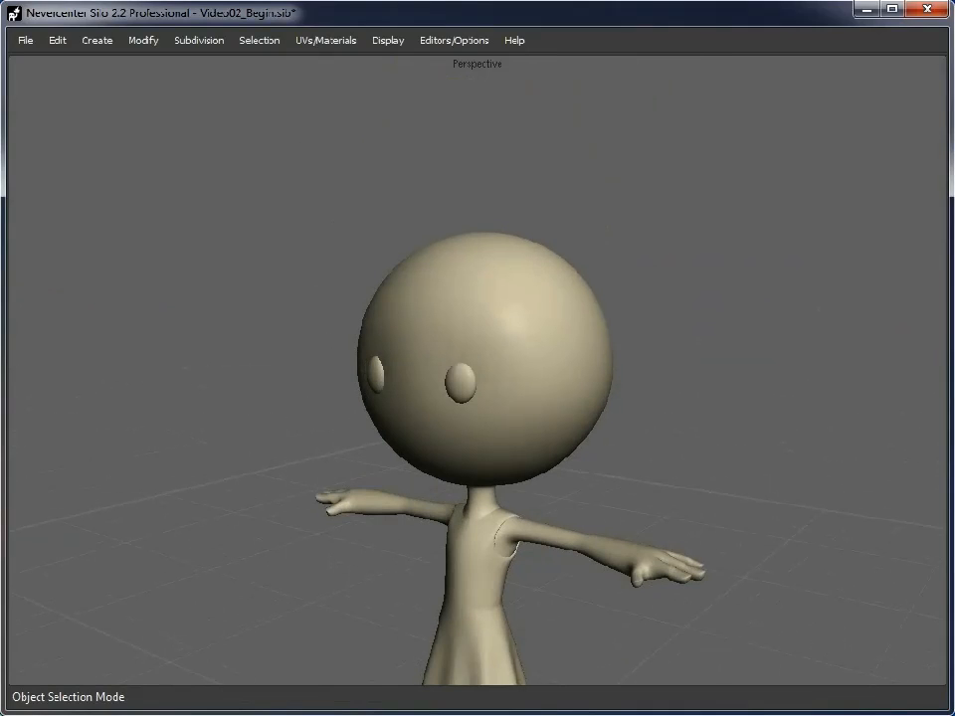
{"action": "left_click_drag", "start_coordinate": [477, 398], "coordinate": [469, 263]}
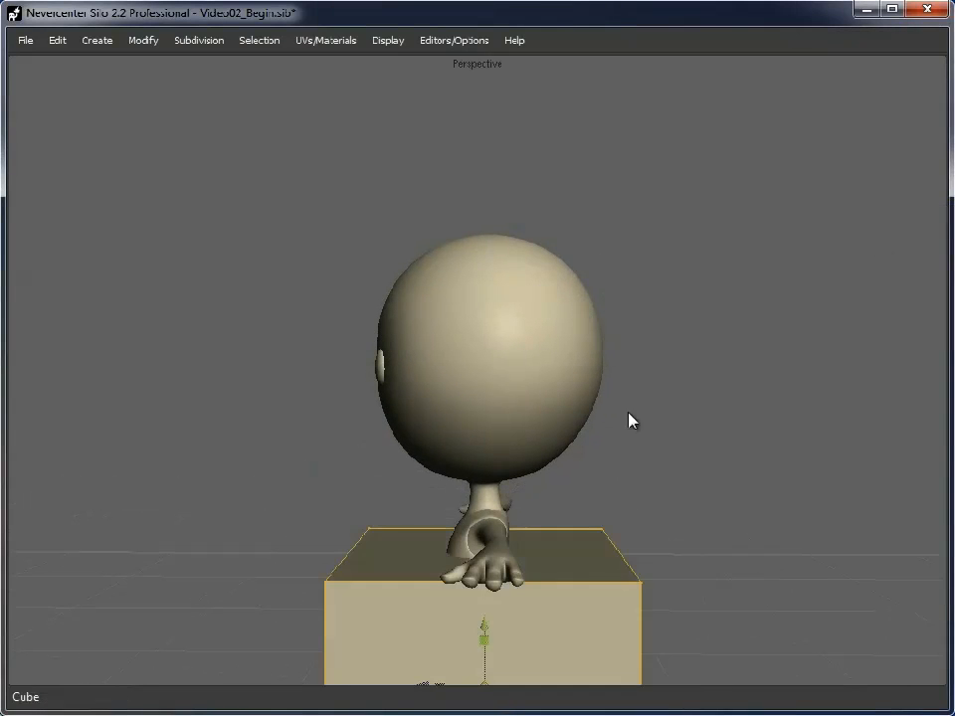
- Shrink a new cube onto the head and extrude it sideways into a long hair strand
{"action": "left_click_drag", "start_coordinate": [627, 418], "coordinate": [484, 453]}
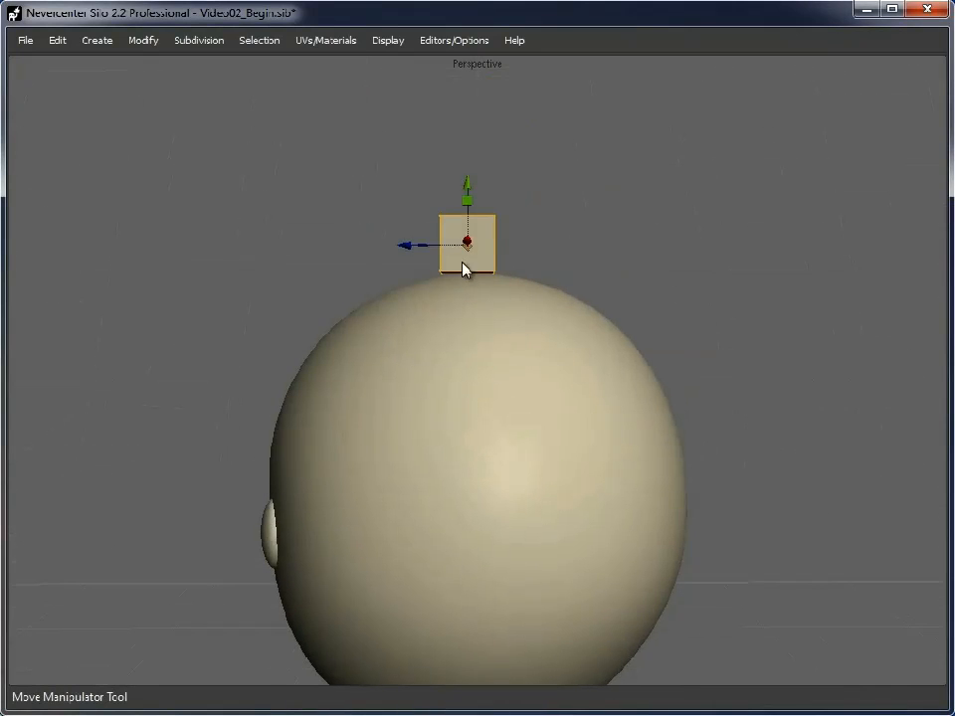
{"action": "left_click_drag", "start_coordinate": [467, 269], "coordinate": [473, 287]}
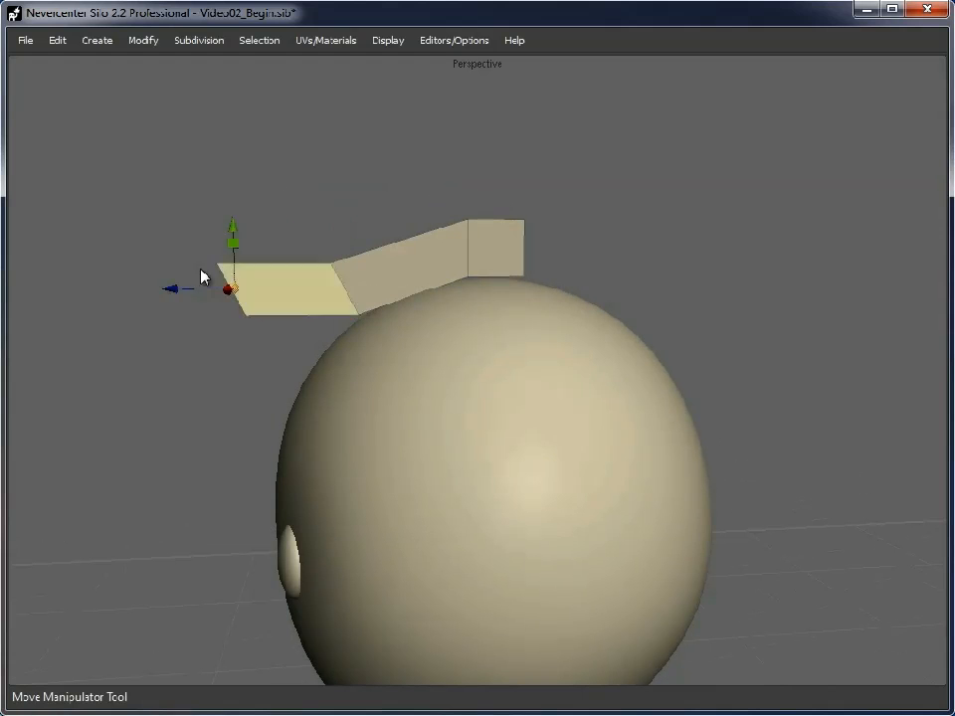
{"action": "left_click_drag", "start_coordinate": [229, 289], "coordinate": [230, 402]}
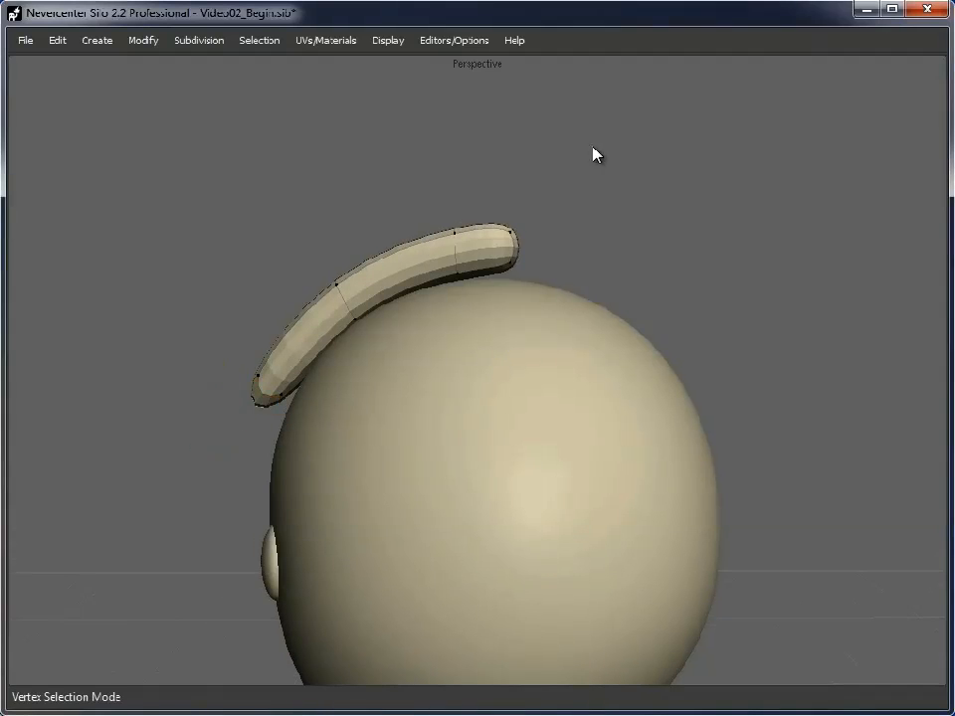
- Bevel the strand's bend, add a ring of edges and merge the tip vertices into a point
{"action": "left_click", "coordinate": [467, 251]}
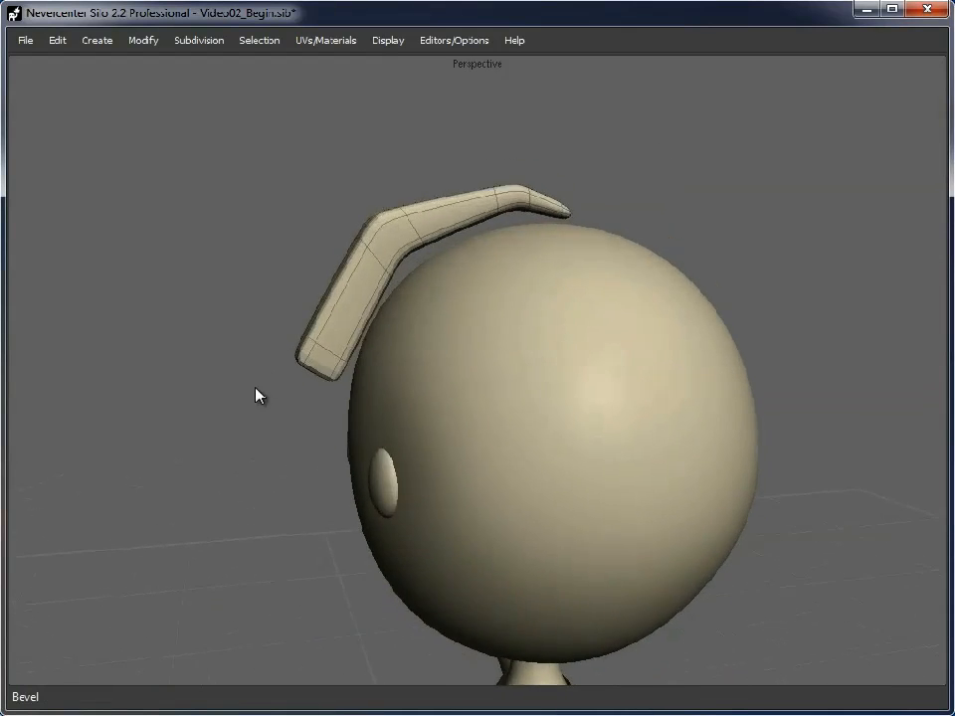
{"action": "left_click_drag", "start_coordinate": [257, 394], "coordinate": [304, 311]}
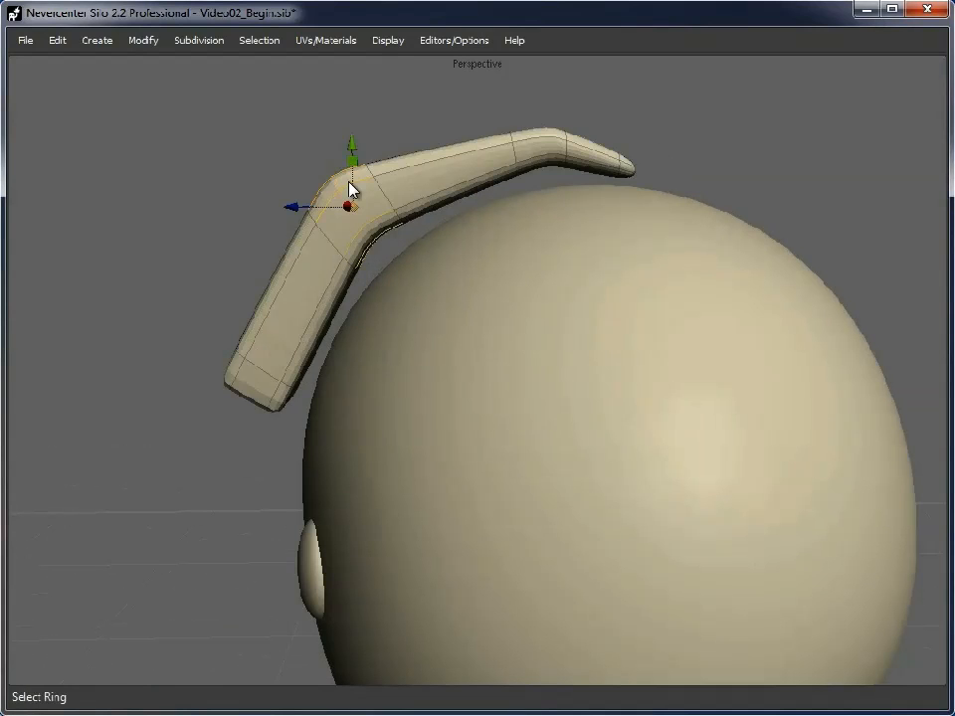
{"action": "left_click", "coordinate": [199, 40]}
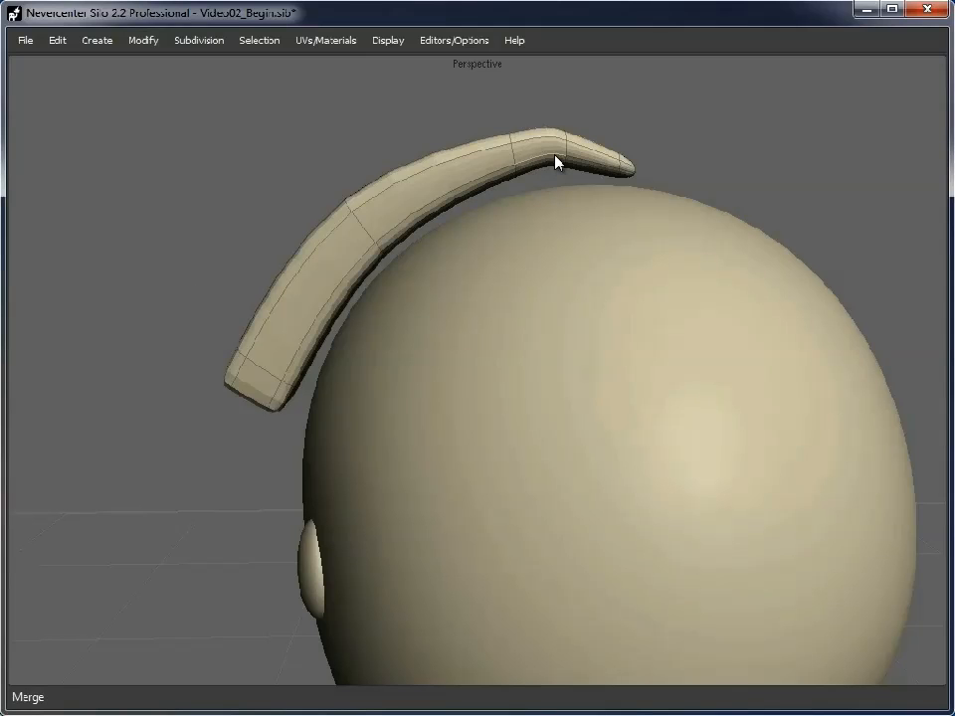
{"action": "left_click", "coordinate": [143, 39]}
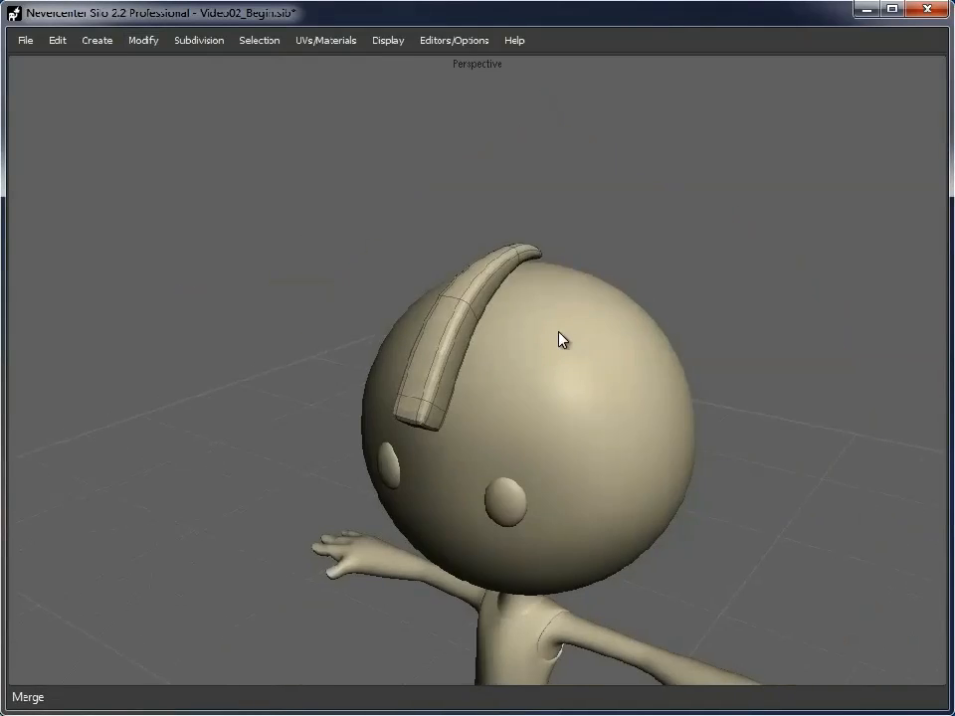
{"action": "right_click", "coordinate": [561, 338]}
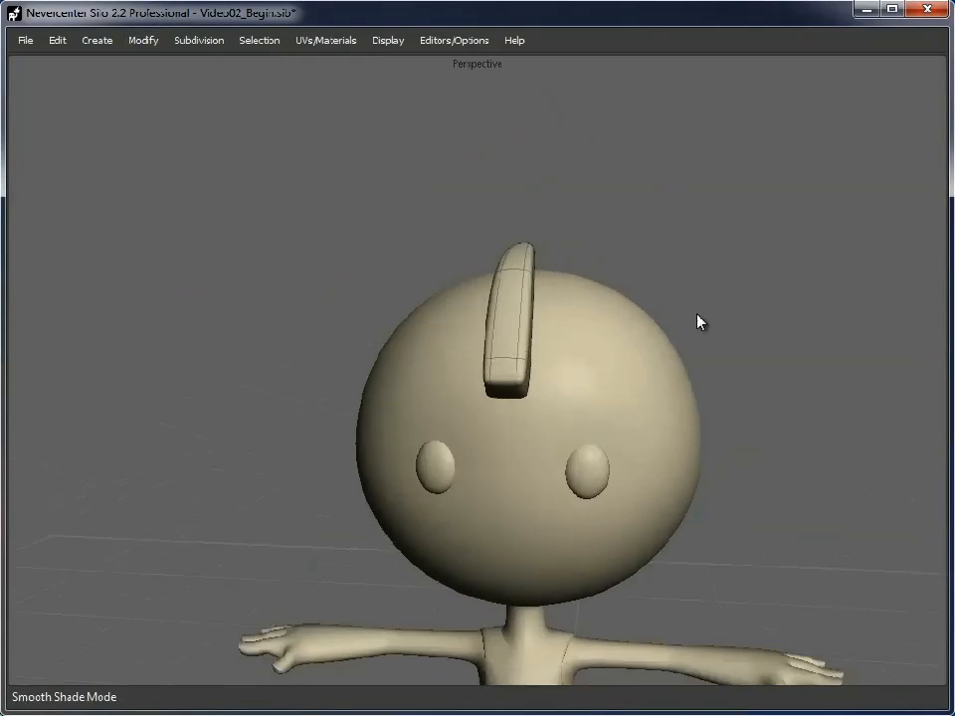
- Pull the strand's tip vertices down toward the side of the head
{"action": "left_click_drag", "start_coordinate": [696, 322], "coordinate": [487, 343]}
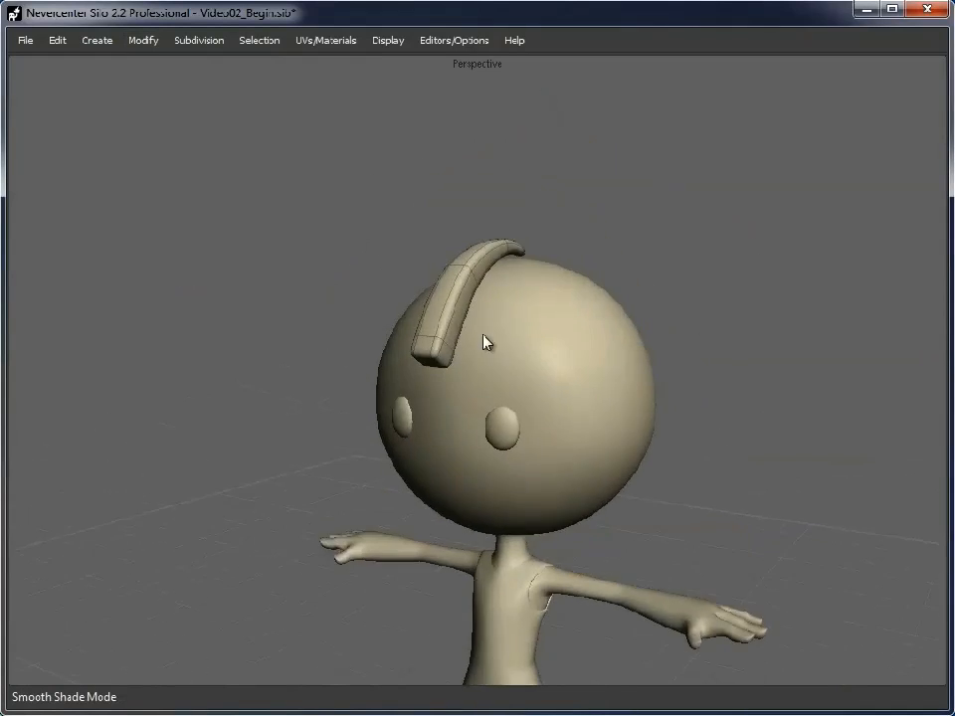
{"action": "left_click_drag", "start_coordinate": [488, 342], "coordinate": [335, 374]}
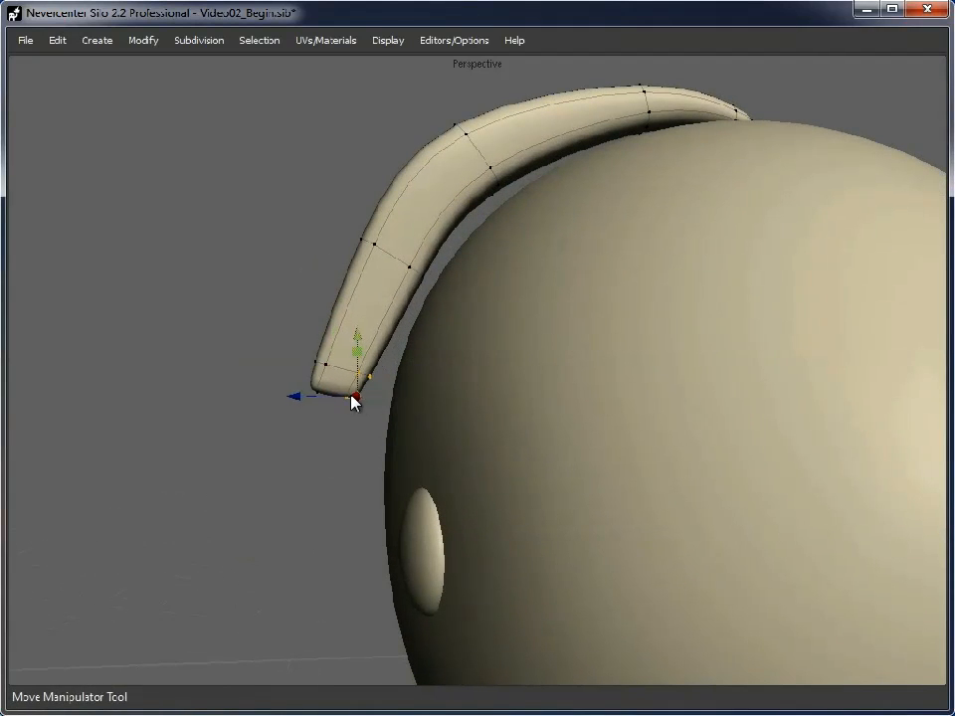
{"action": "left_click_drag", "start_coordinate": [354, 401], "coordinate": [336, 403]}
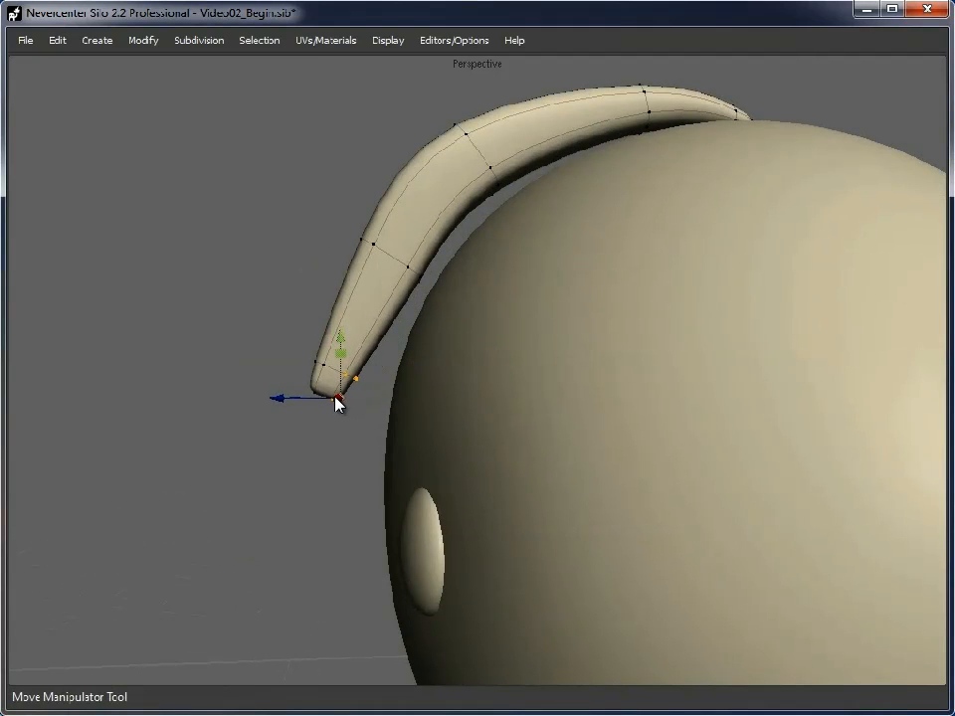
{"action": "left_click_drag", "start_coordinate": [339, 398], "coordinate": [401, 268]}
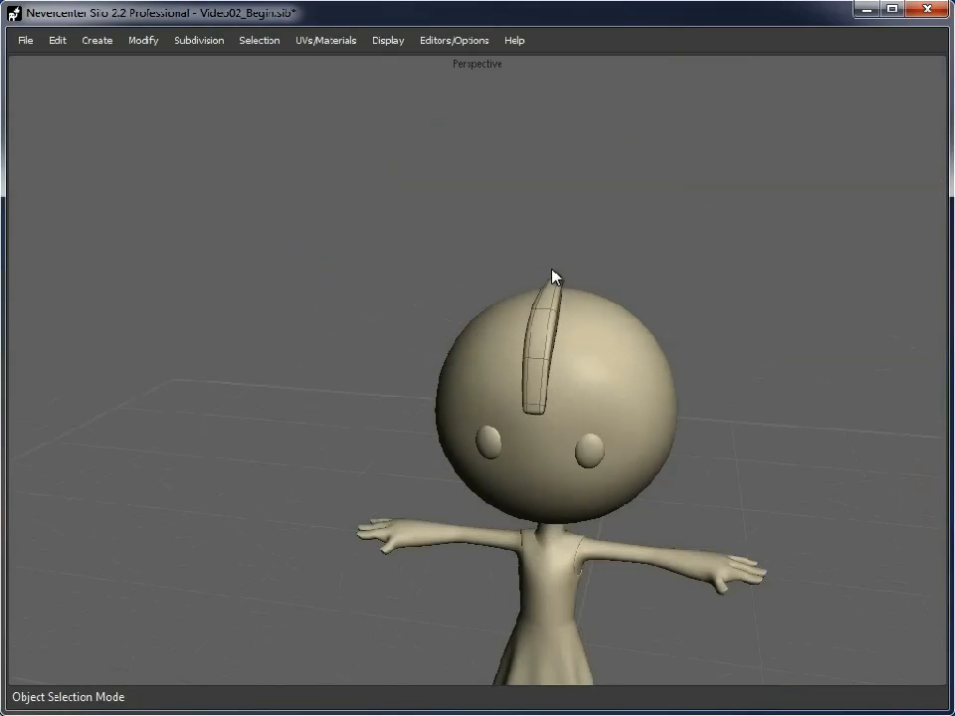
- Set the pivot at the strand root and rotate duplicated strands around the head as bangs
{"action": "left_click_drag", "start_coordinate": [555, 274], "coordinate": [454, 390]}
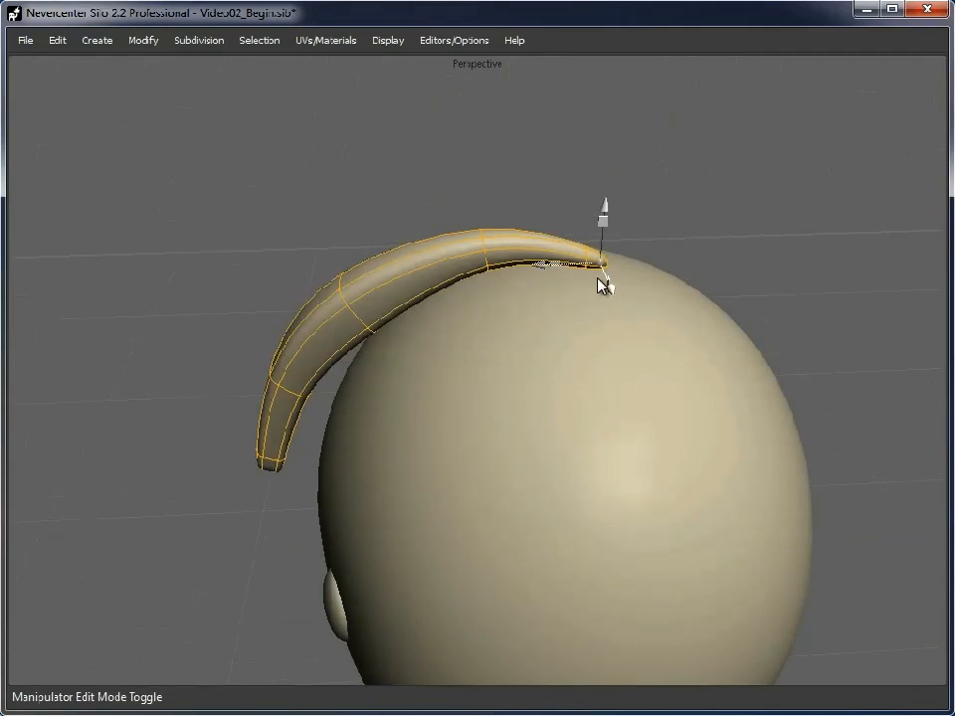
{"action": "left_click_drag", "start_coordinate": [597, 288], "coordinate": [613, 385]}
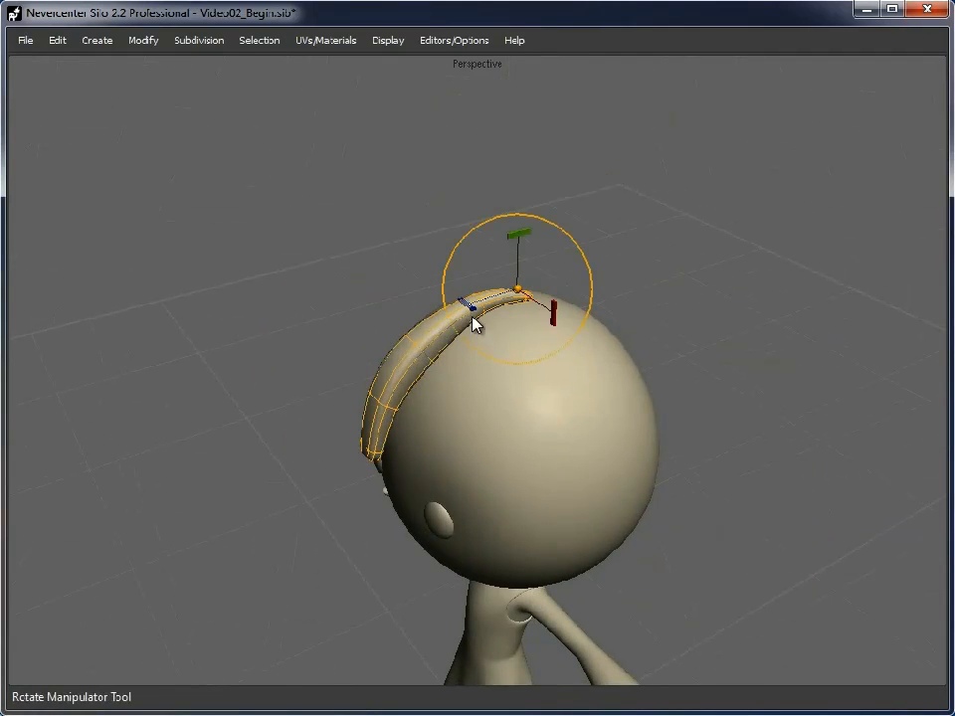
{"action": "left_click_drag", "start_coordinate": [477, 323], "coordinate": [461, 378]}
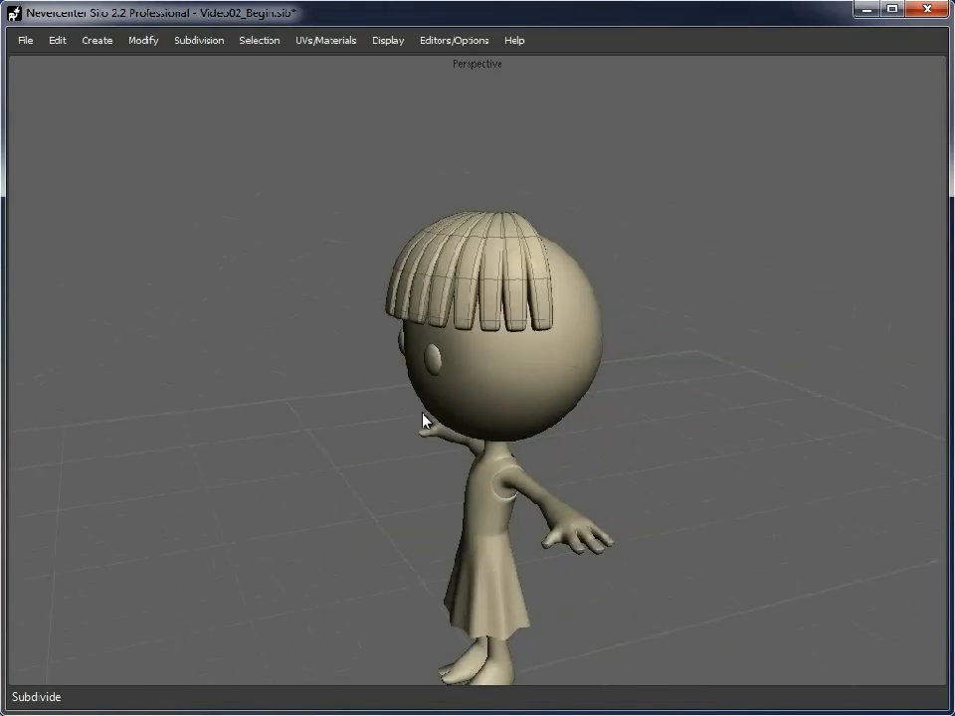
- Orbit around the head to check the fringe from the side and front
{"action": "left_click_drag", "start_coordinate": [422, 419], "coordinate": [488, 283]}
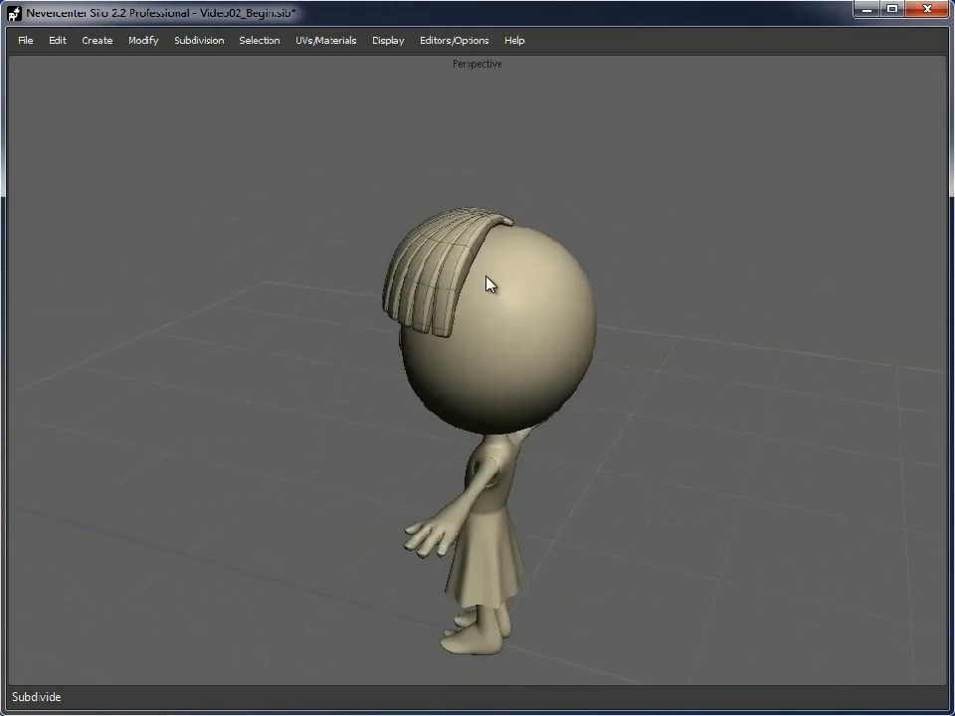
{"action": "left_click_drag", "start_coordinate": [487, 283], "coordinate": [460, 406]}
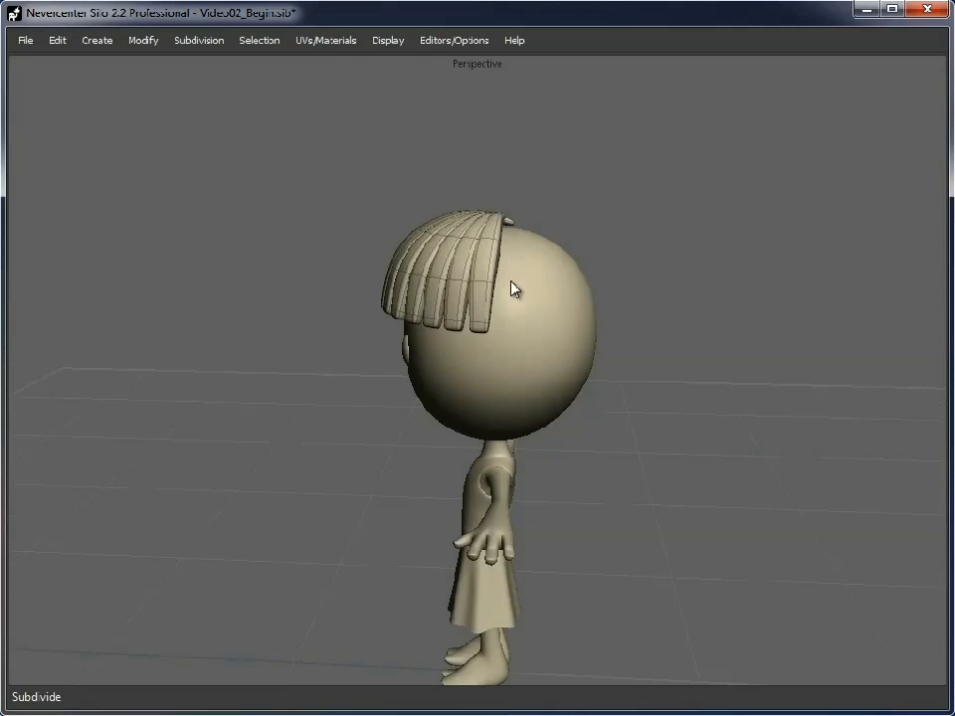
{"action": "mouse_move", "coordinate": [505, 343]}
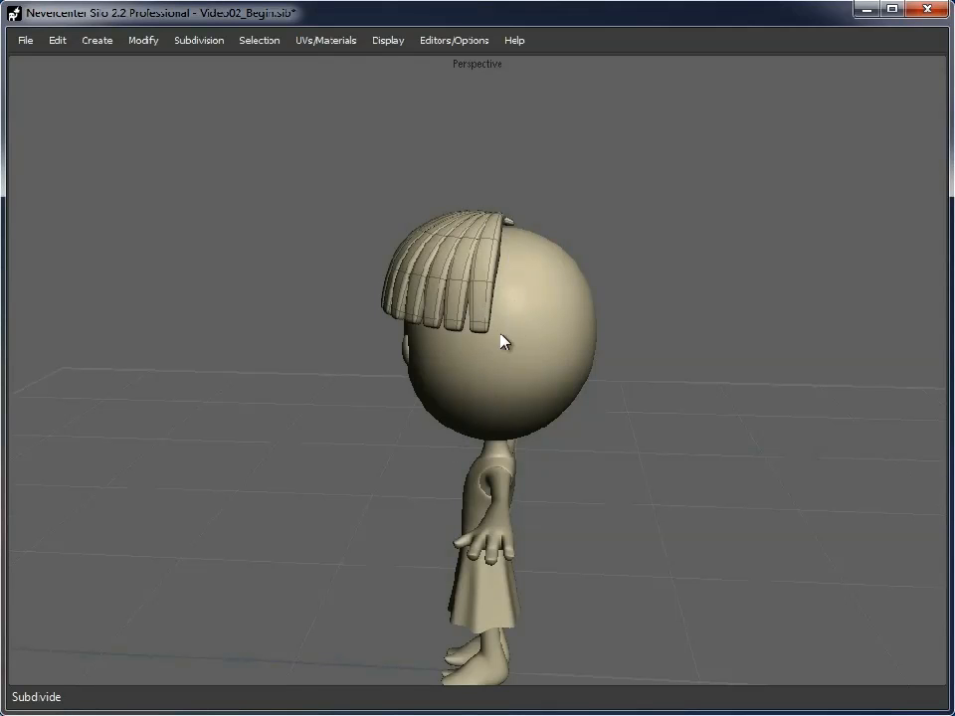
{"action": "left_click_drag", "start_coordinate": [502, 342], "coordinate": [537, 354]}
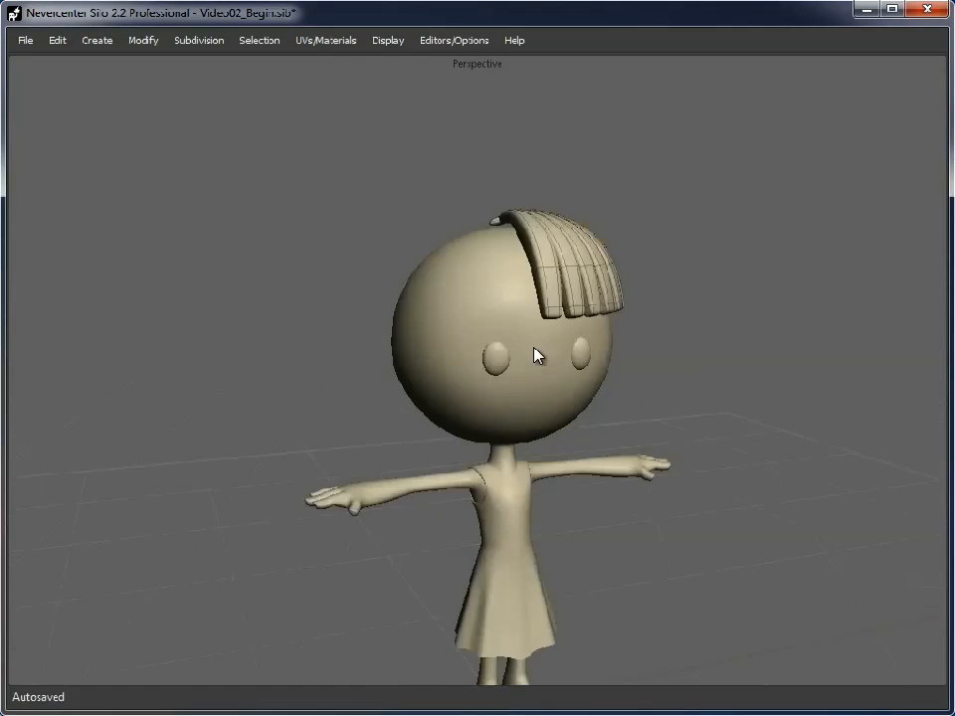
{"action": "left_click_drag", "start_coordinate": [537, 354], "coordinate": [497, 348]}
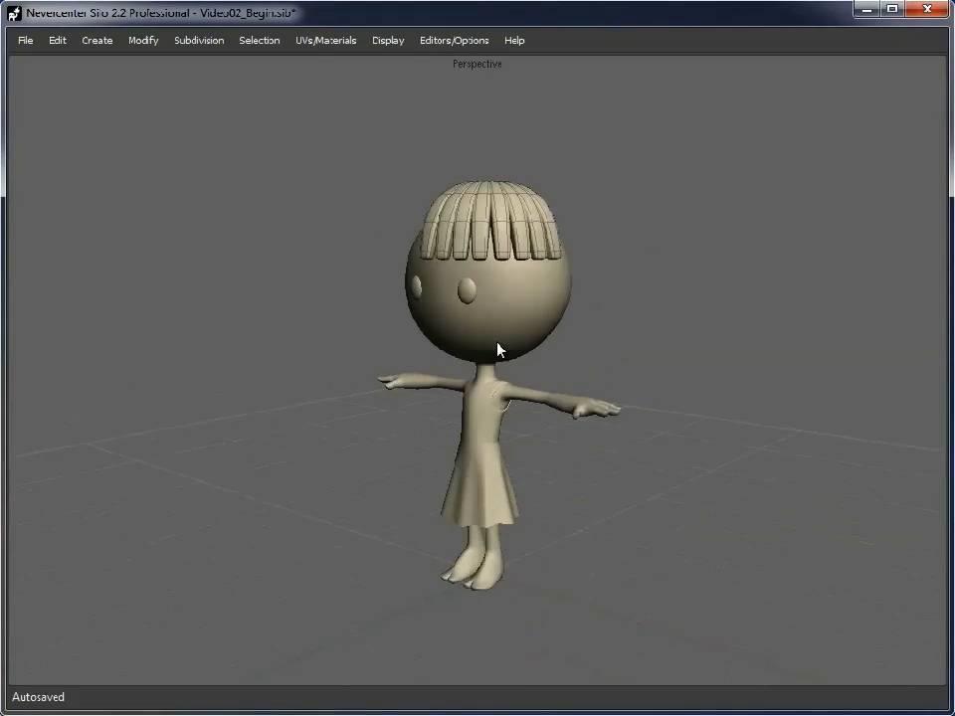
{"action": "left_click_drag", "start_coordinate": [501, 348], "coordinate": [593, 405]}
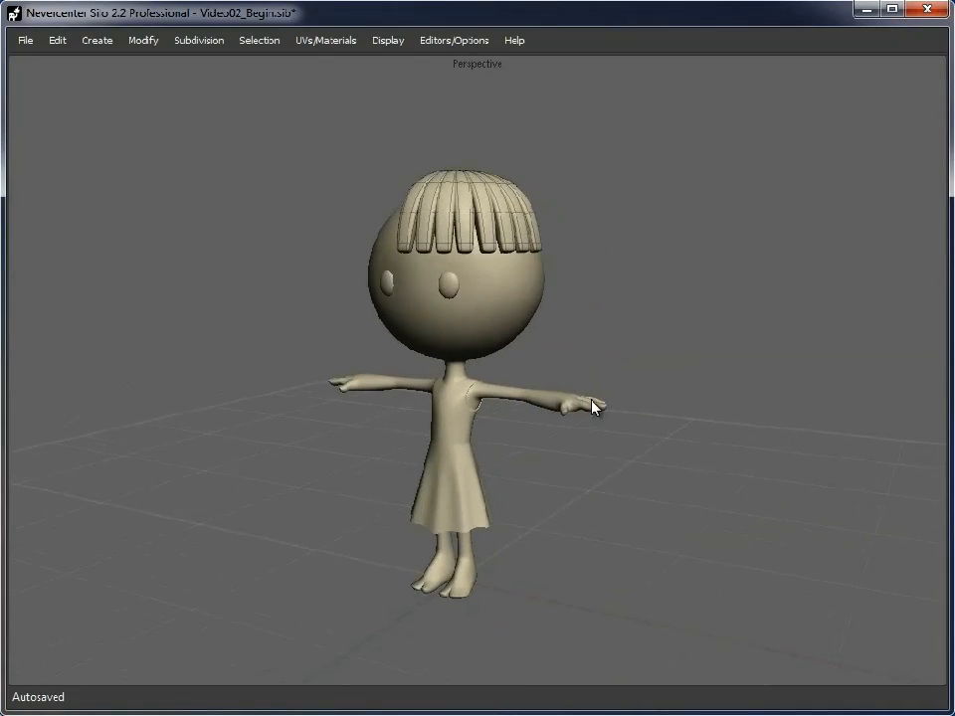
{"action": "left_click_drag", "start_coordinate": [592, 406], "coordinate": [485, 354]}
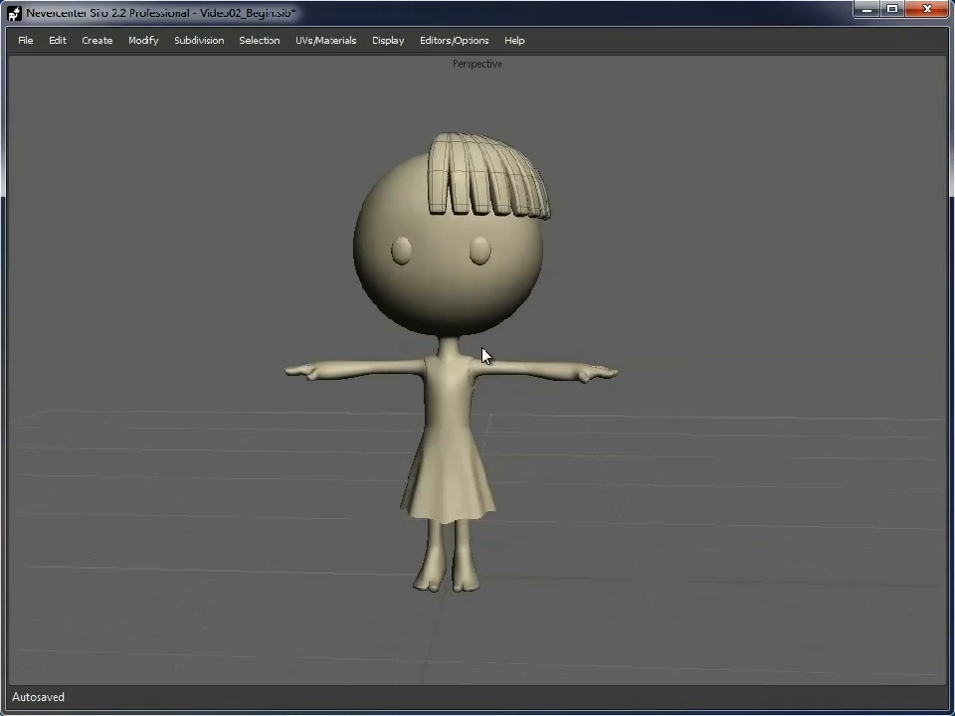
{"action": "left_click_drag", "start_coordinate": [488, 354], "coordinate": [477, 368]}
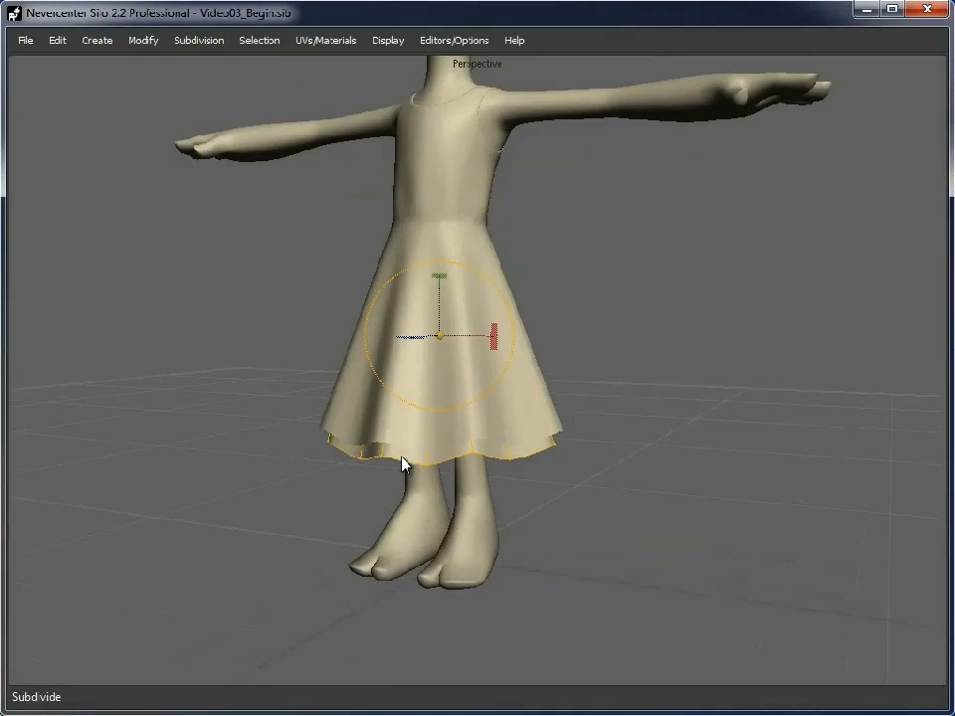
{"action": "mouse_move", "coordinate": [338, 418]}
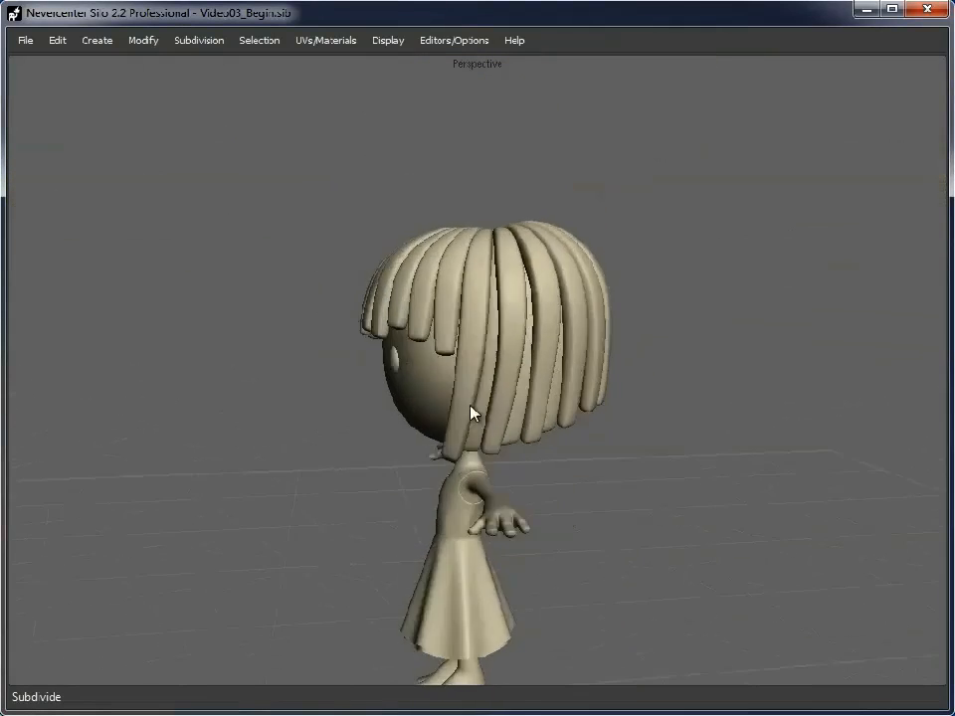
- Rotate further strand copies into place around the back of the head
{"action": "left_click_drag", "start_coordinate": [473, 411], "coordinate": [640, 386]}
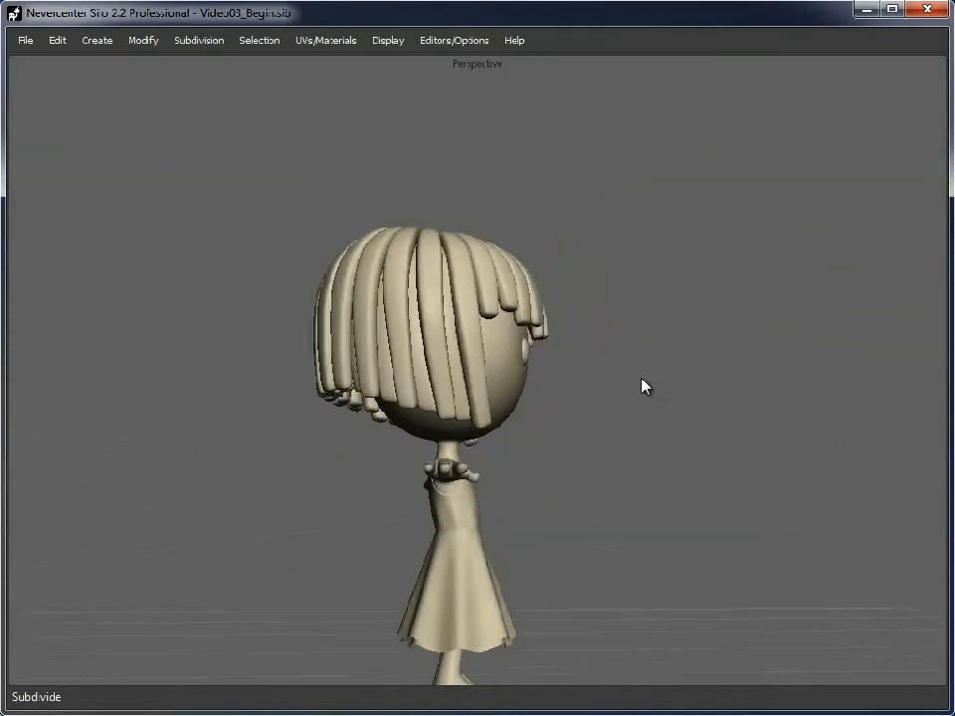
{"action": "left_click_drag", "start_coordinate": [640, 386], "coordinate": [577, 342]}
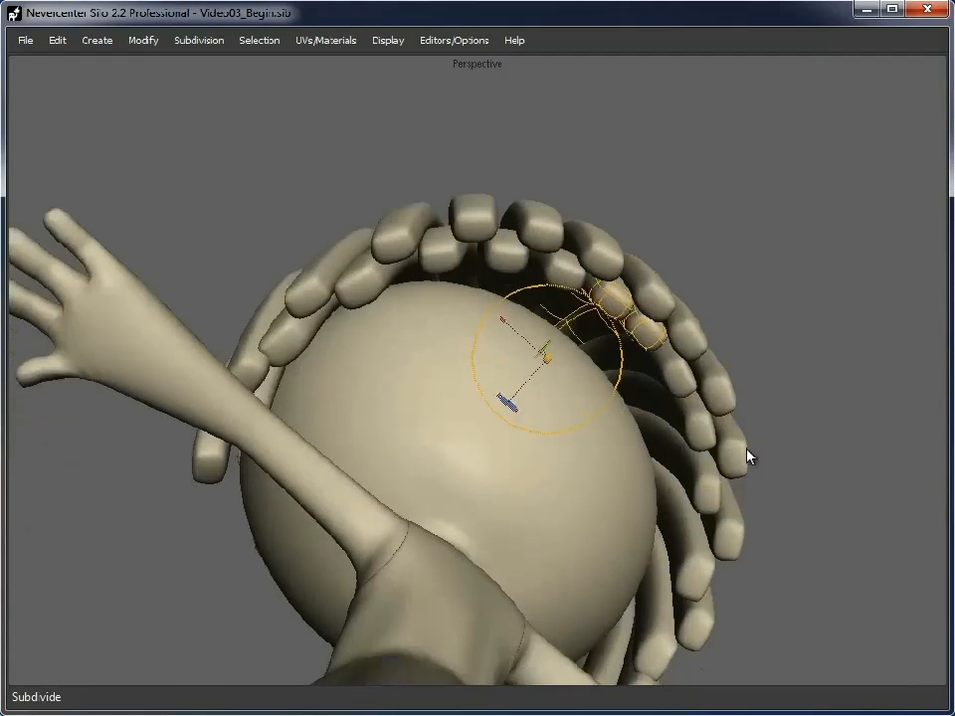
{"action": "left_click_drag", "start_coordinate": [752, 457], "coordinate": [537, 248]}
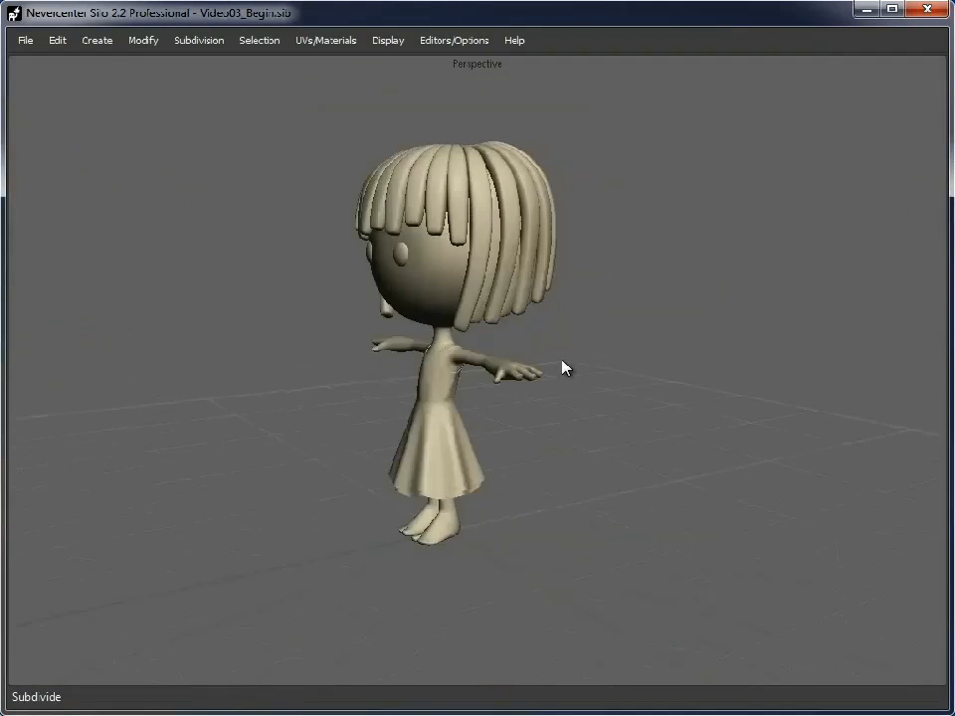
- Orbit around the girl to inspect the finished bob haircut
{"action": "left_click_drag", "start_coordinate": [561, 368], "coordinate": [636, 402]}
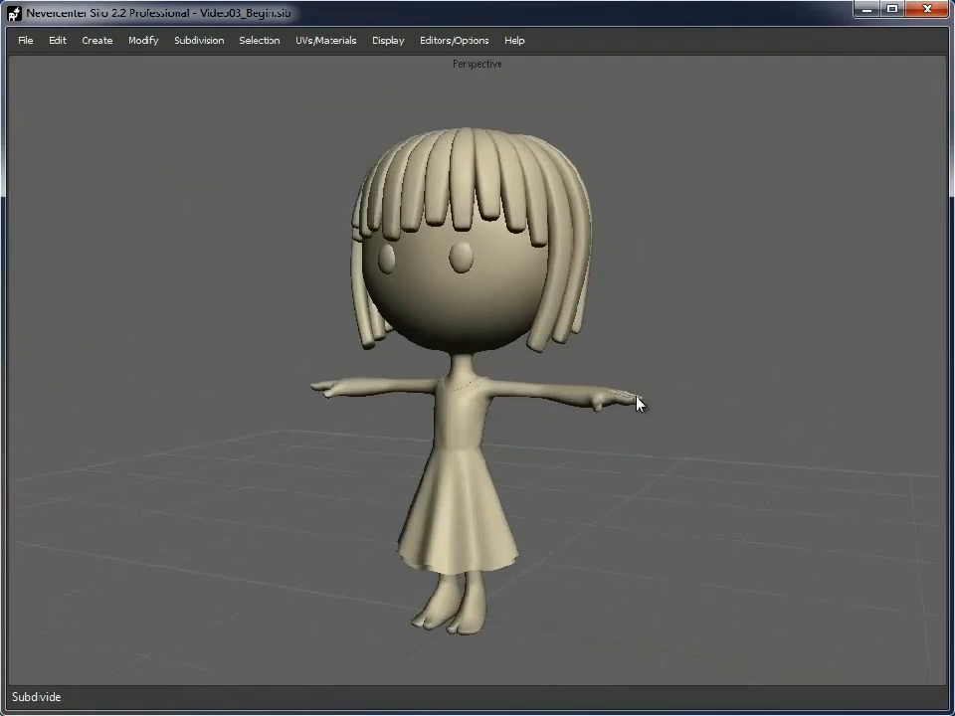
{"action": "left_click_drag", "start_coordinate": [636, 401], "coordinate": [596, 426]}
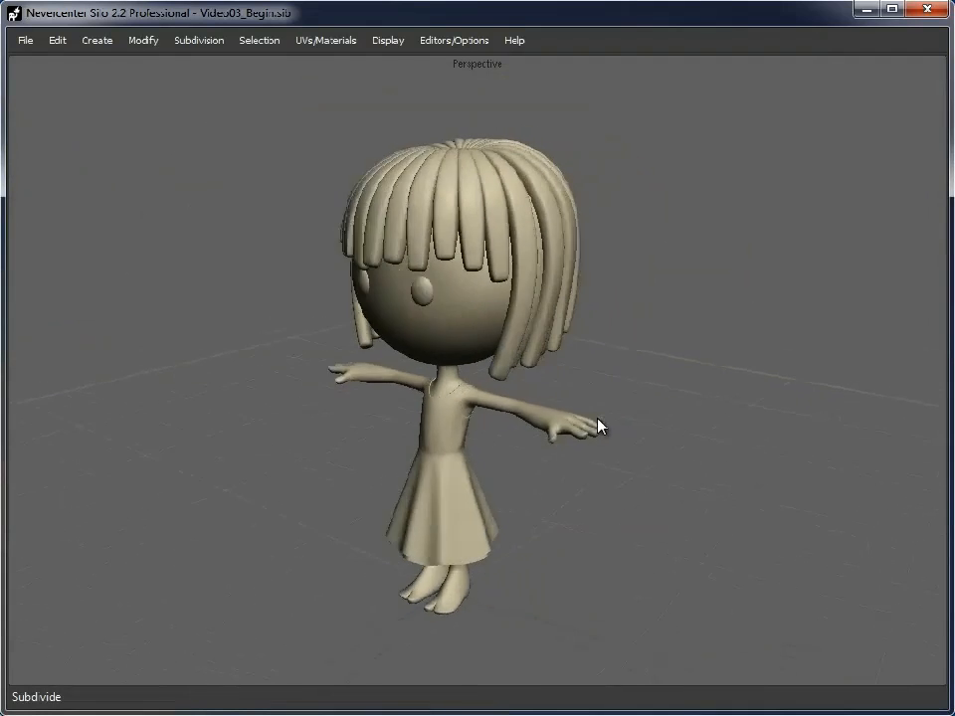
{"action": "left_click_drag", "start_coordinate": [596, 426], "coordinate": [672, 440]}
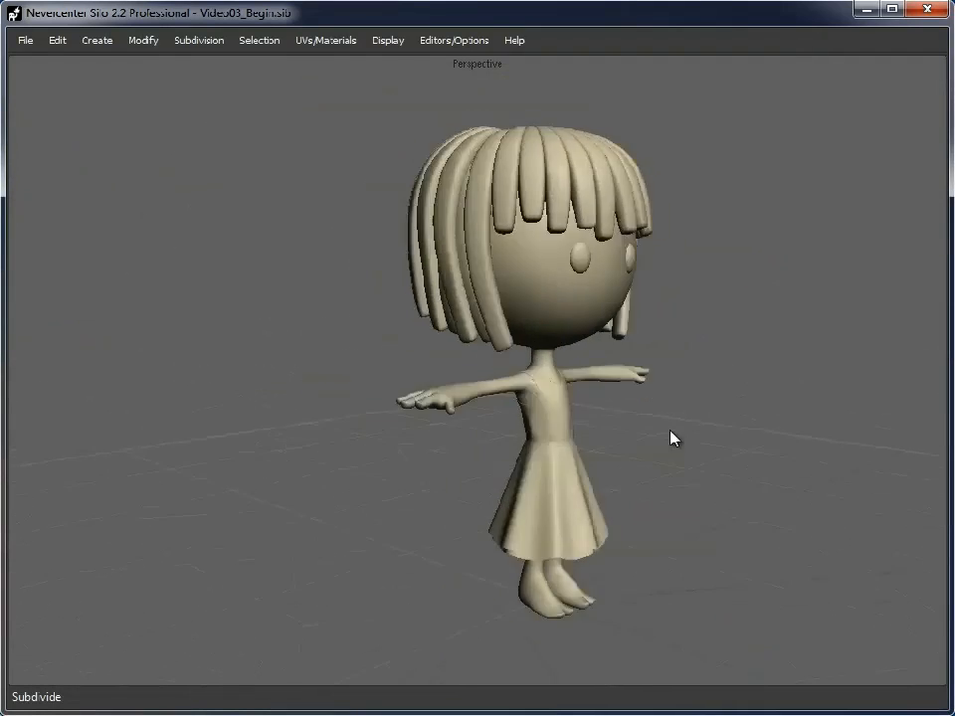
{"action": "left_click_drag", "start_coordinate": [672, 438], "coordinate": [516, 440]}
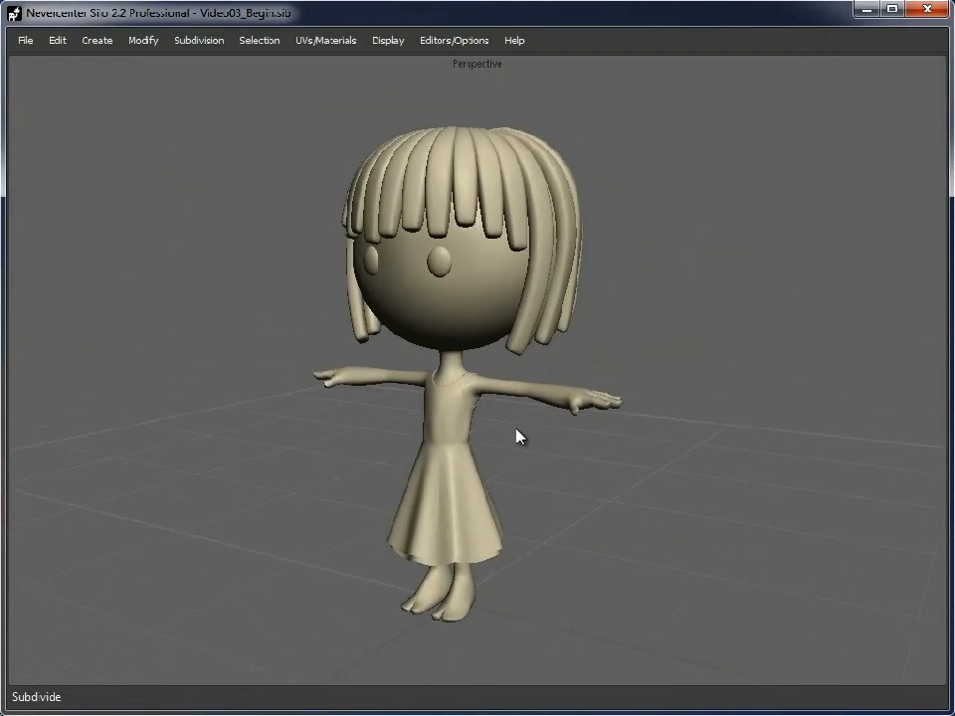
{"action": "mouse_move", "coordinate": [703, 497]}
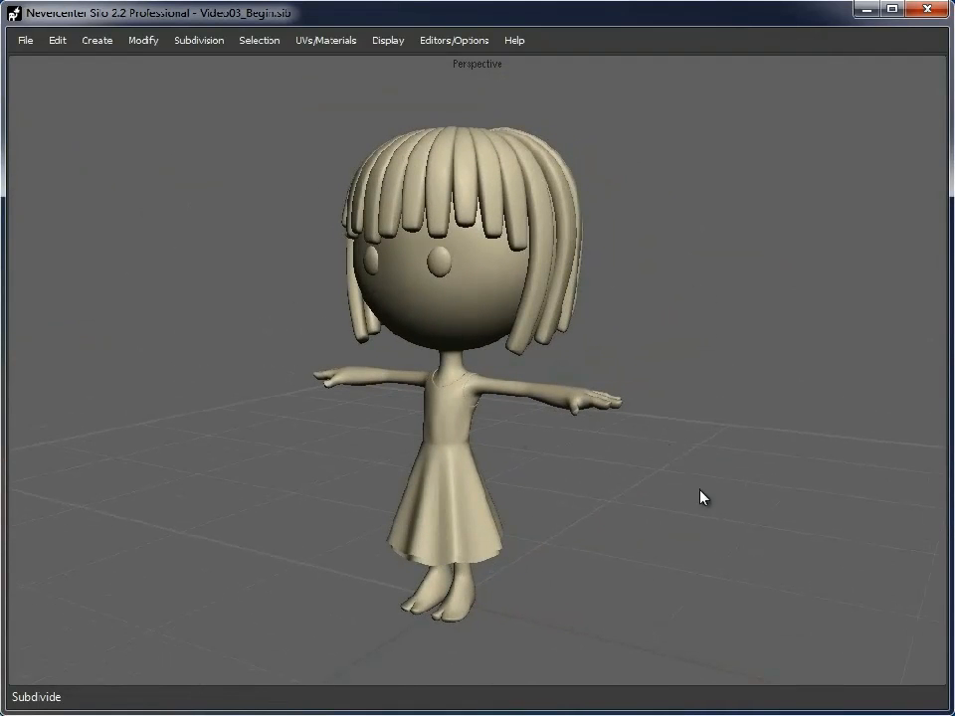
{"action": "mouse_move", "coordinate": [662, 557]}
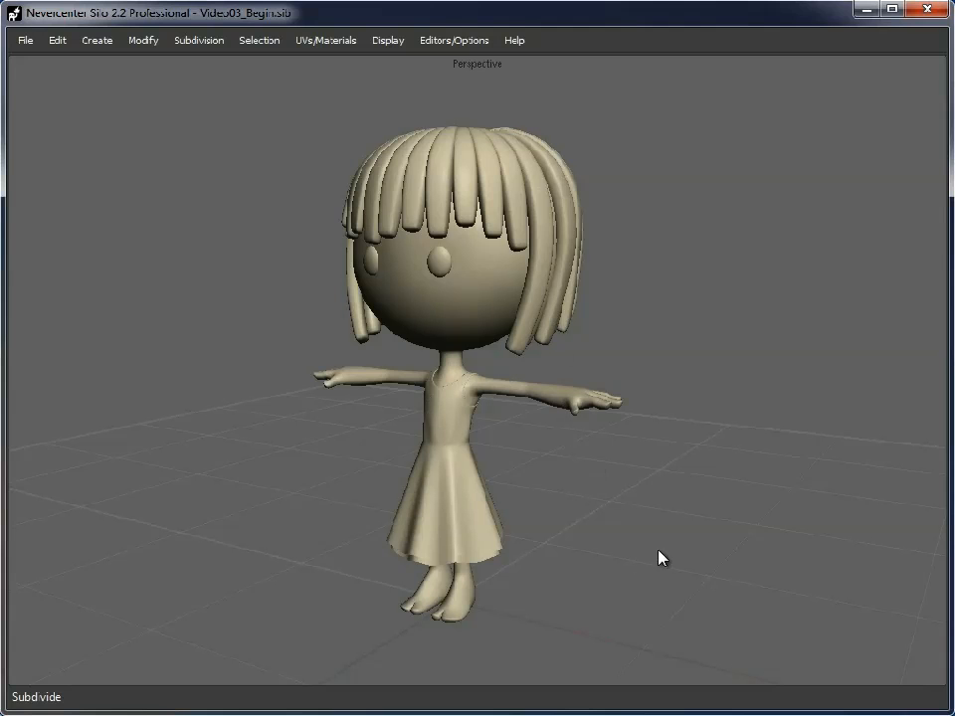